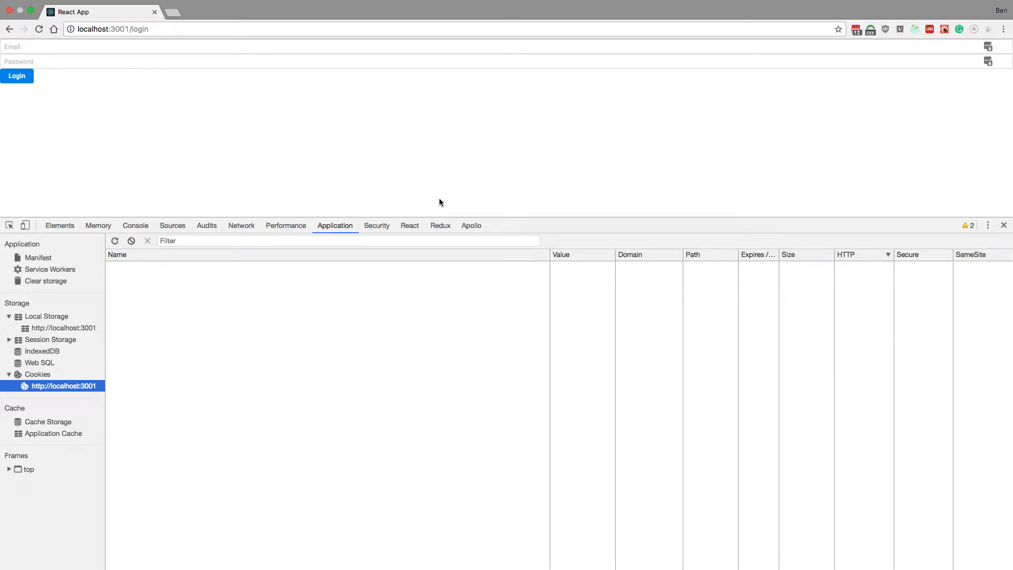
mouse_move(462, 202)
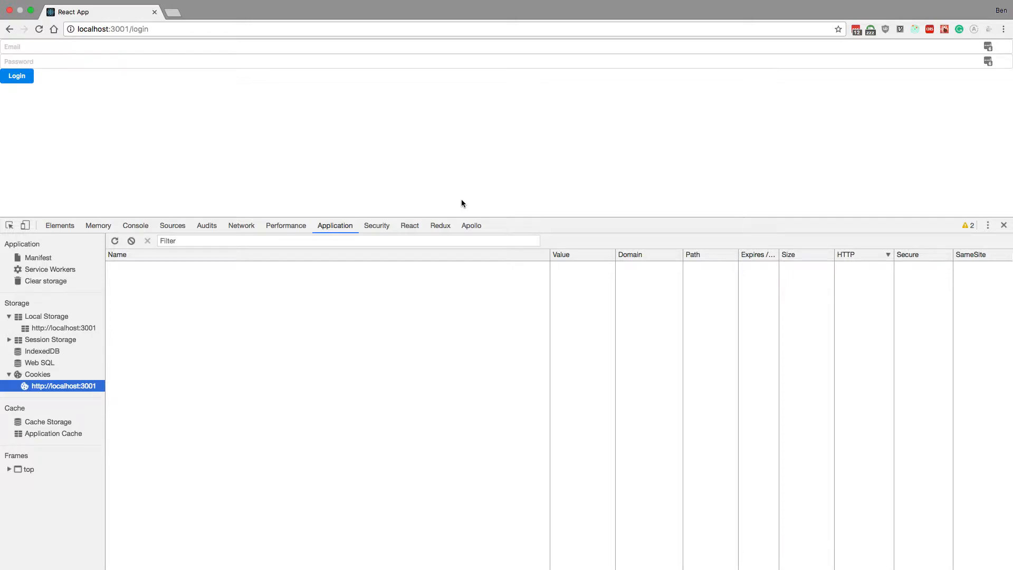
mouse_move(461, 186)
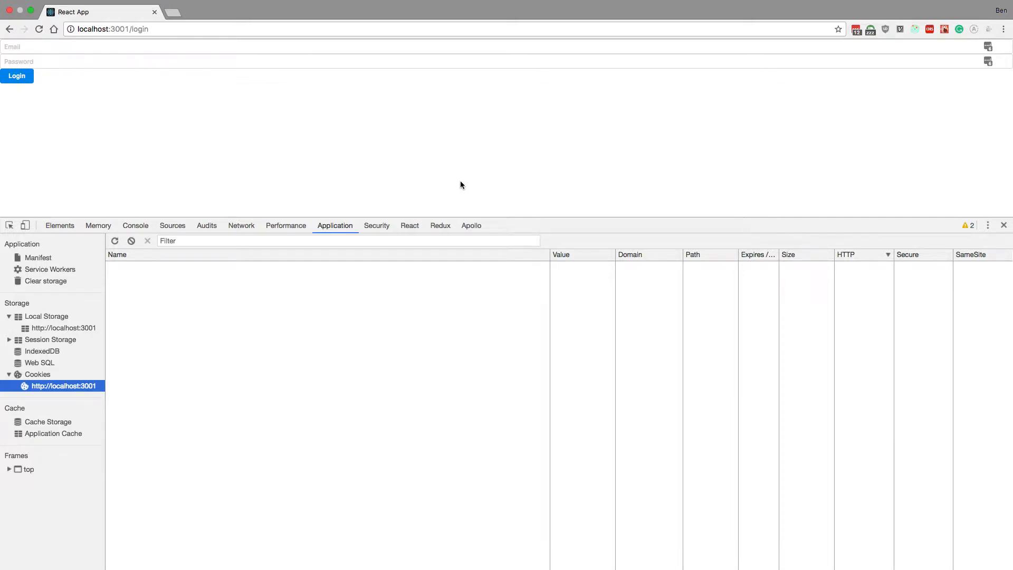
mouse_move(412, 162)
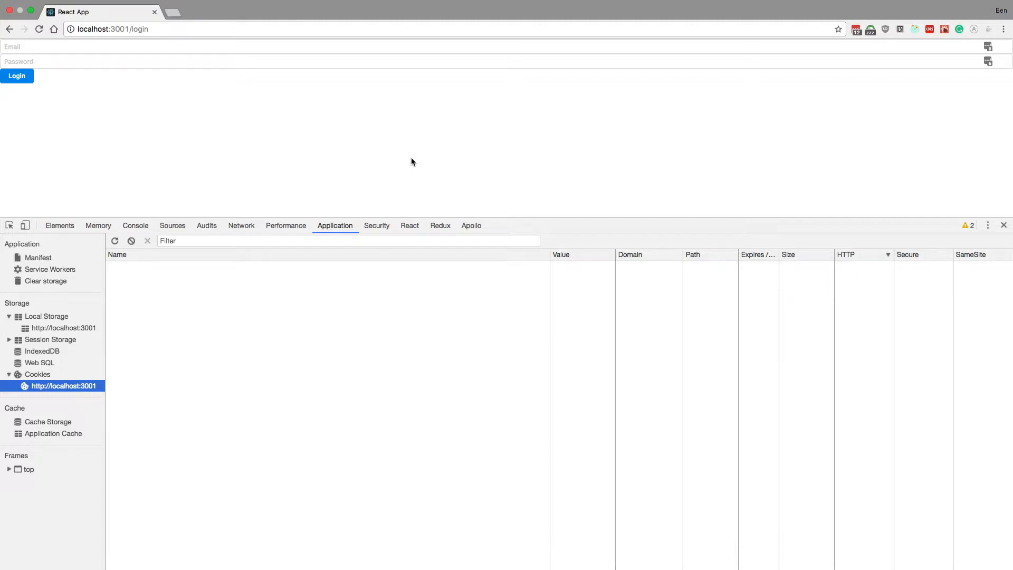
mouse_move(346, 211)
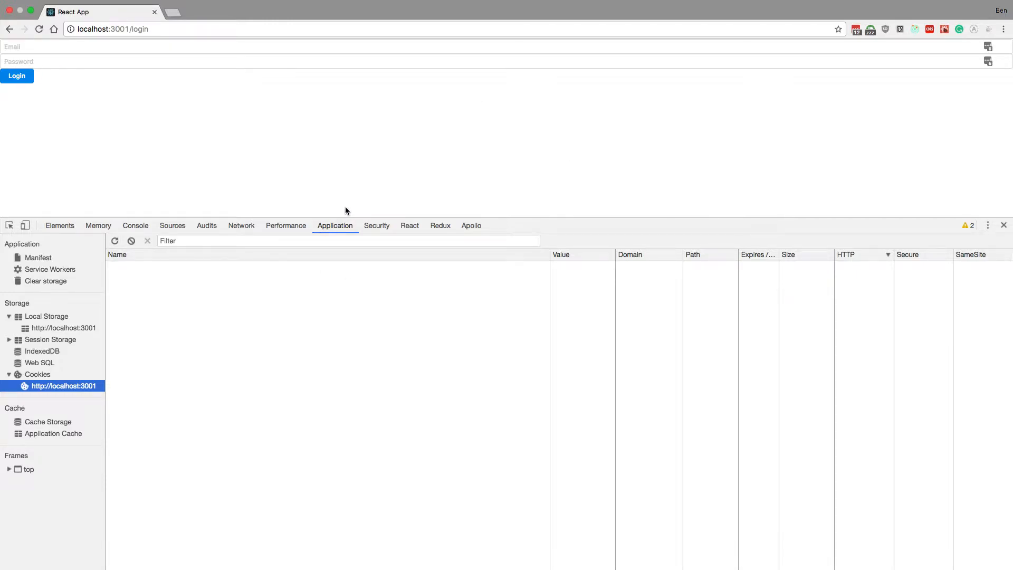
mouse_move(361, 169)
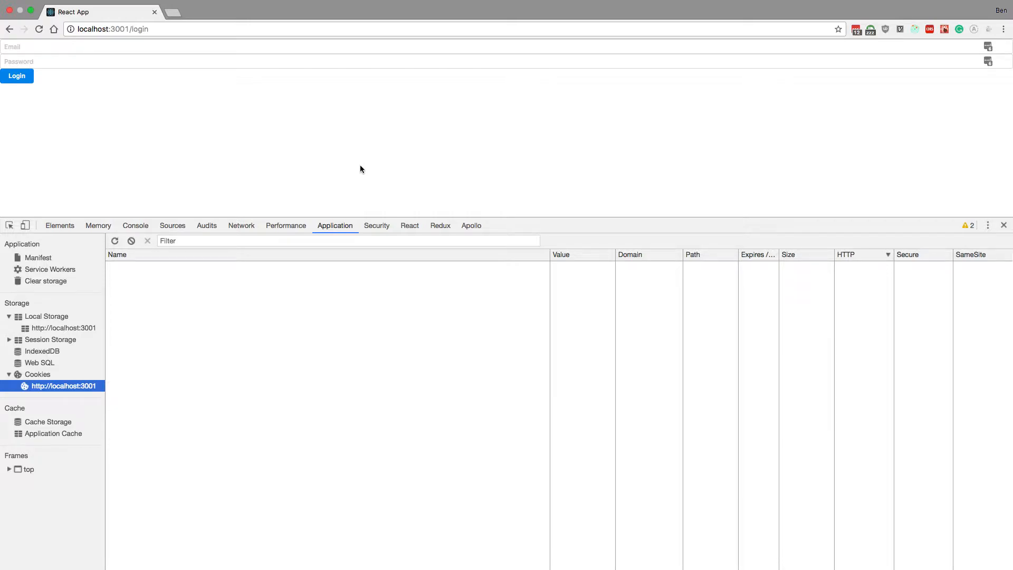
mouse_move(136, 166)
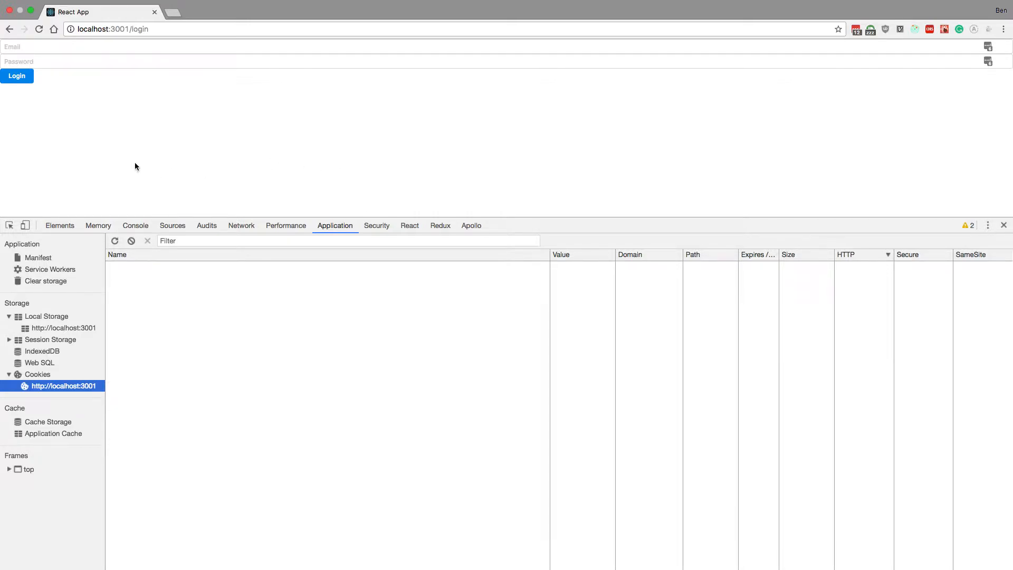
mouse_move(219, 314)
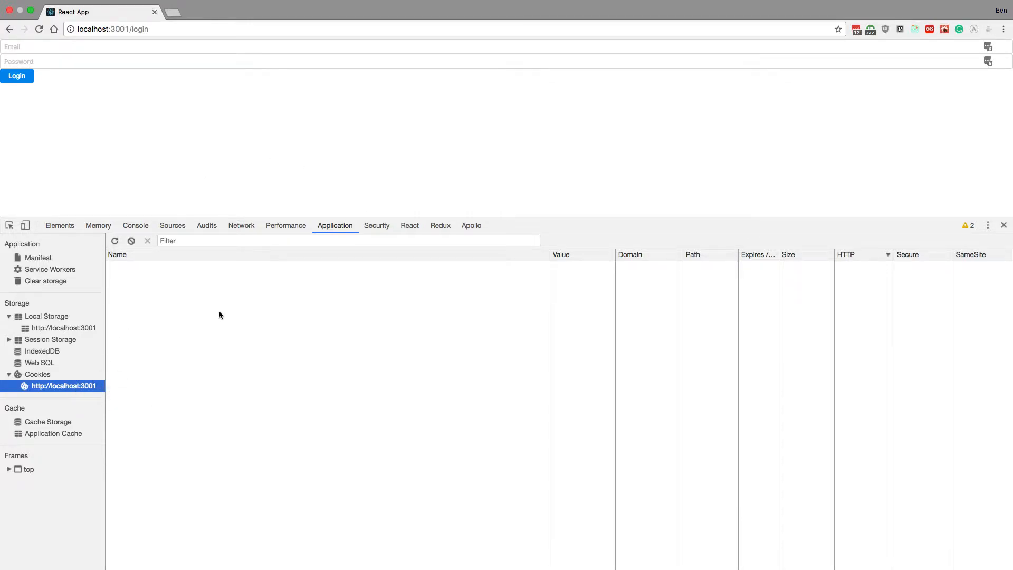
- Log in from the Local Storage view so token and refreshToken entries are stored
click(63, 327)
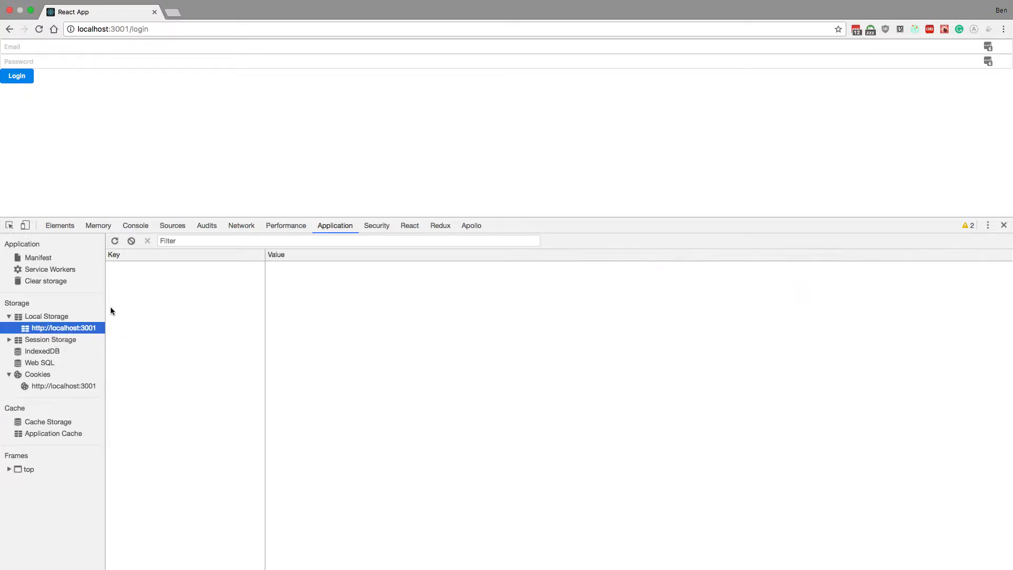
click(259, 46)
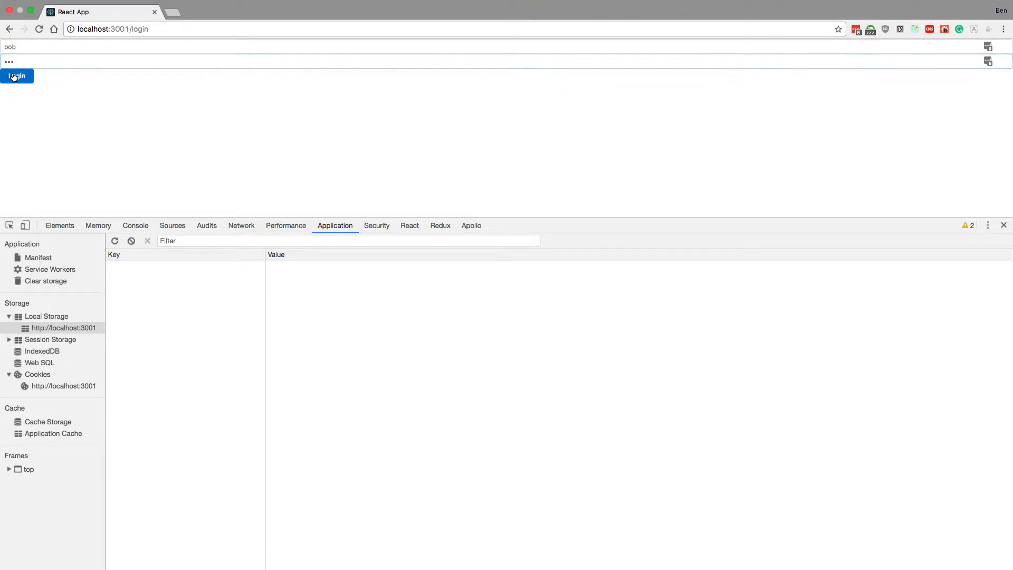
click(17, 76)
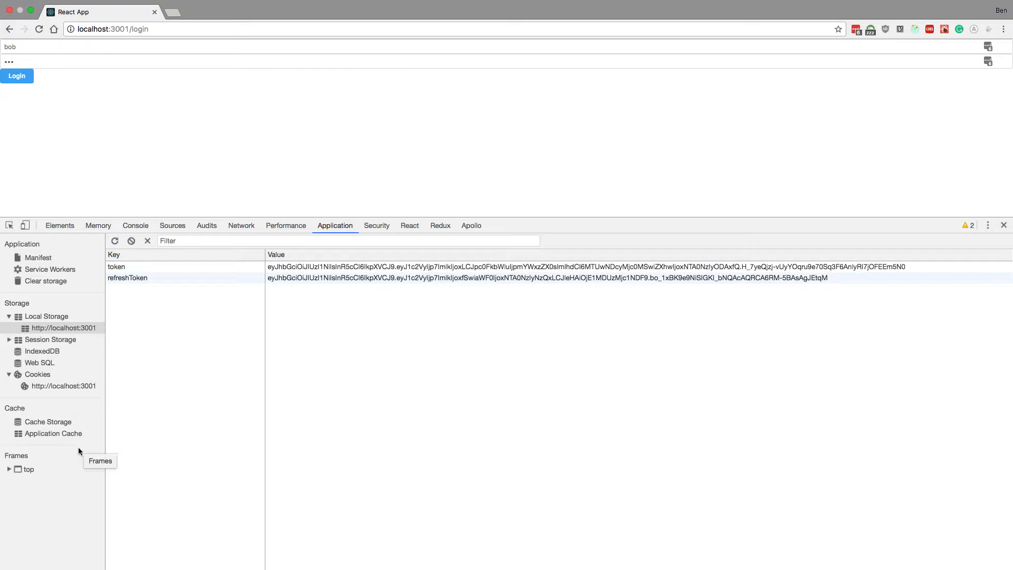
- Check the matching token cookies for localhost:3001, then return to Local Storage
click(64, 386)
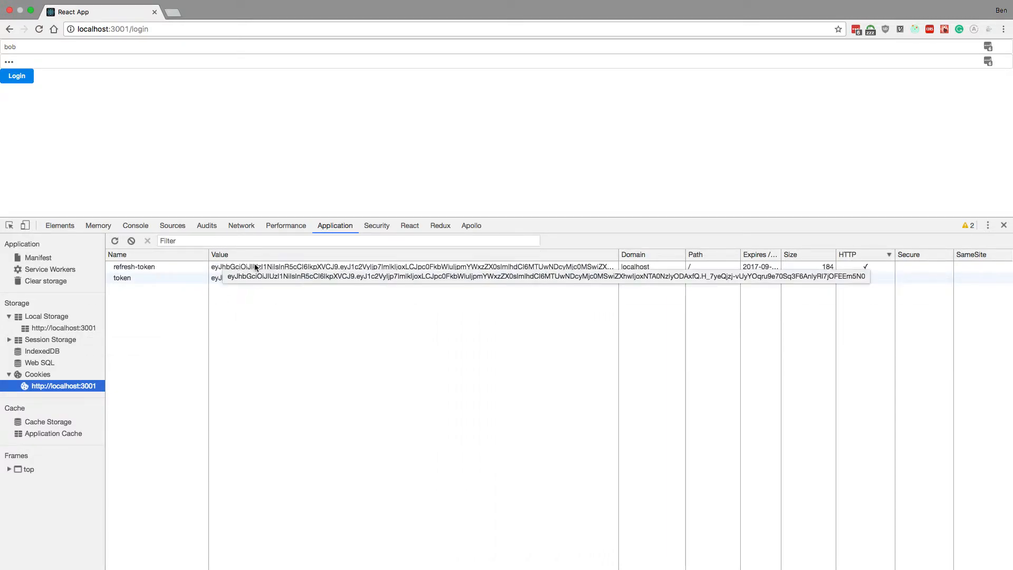
click(64, 327)
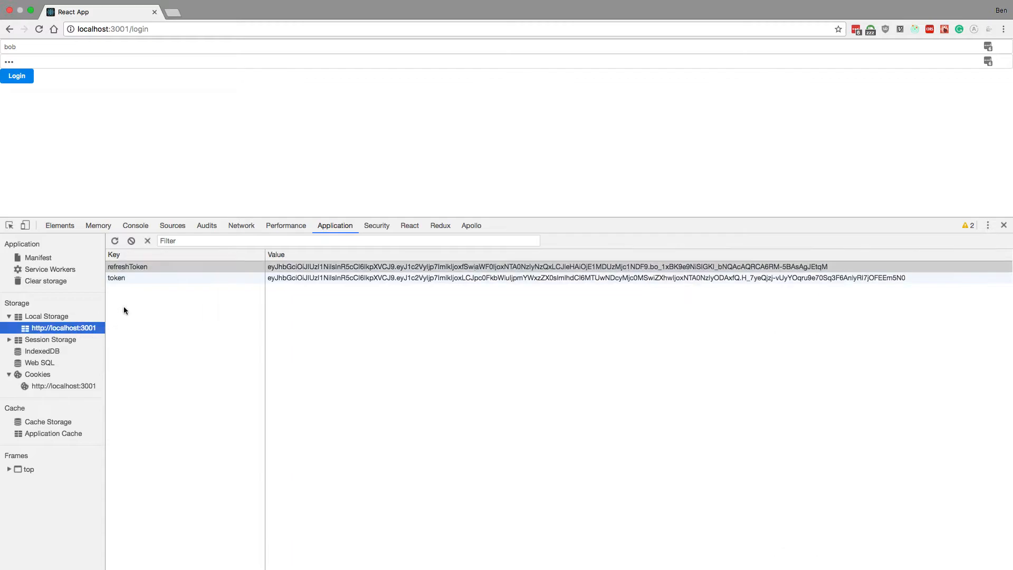
- Show the HTTP-only token and refresh-token cookies for localhost:3001
click(62, 386)
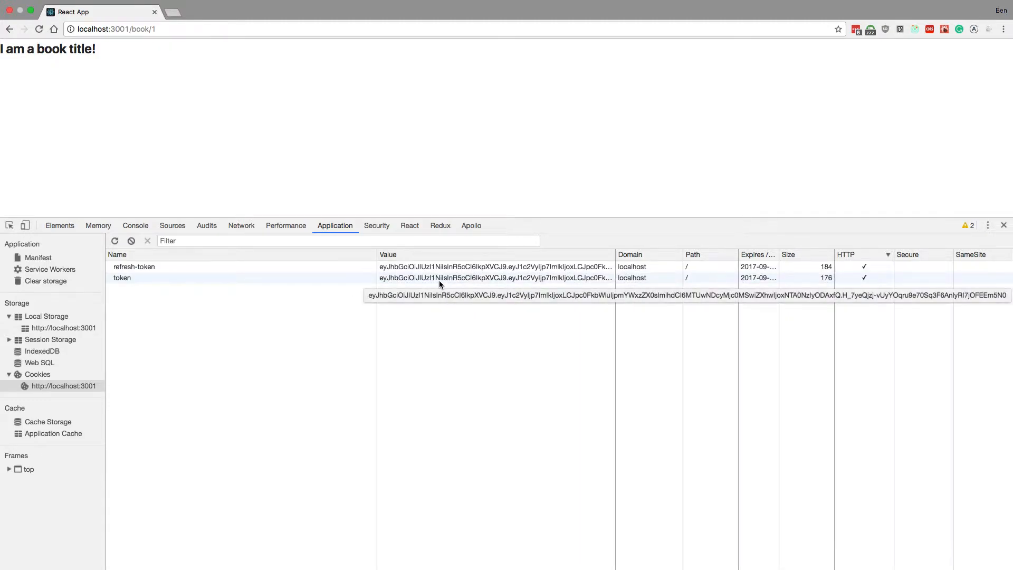
mouse_move(388, 251)
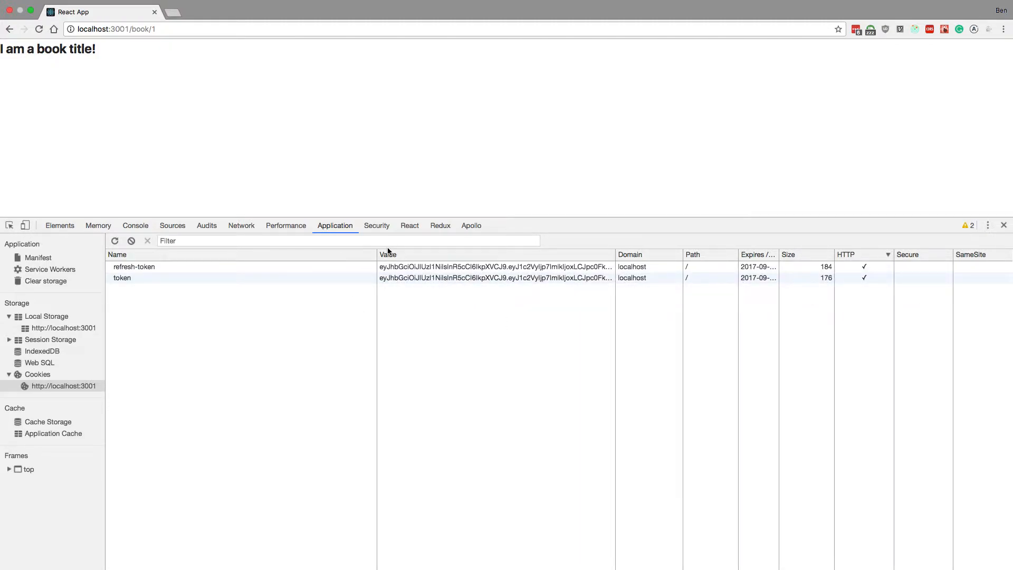
- Inspect the graphql request's headers in the Network panel: token cookies, x-token and x-refresh-token
click(240, 226)
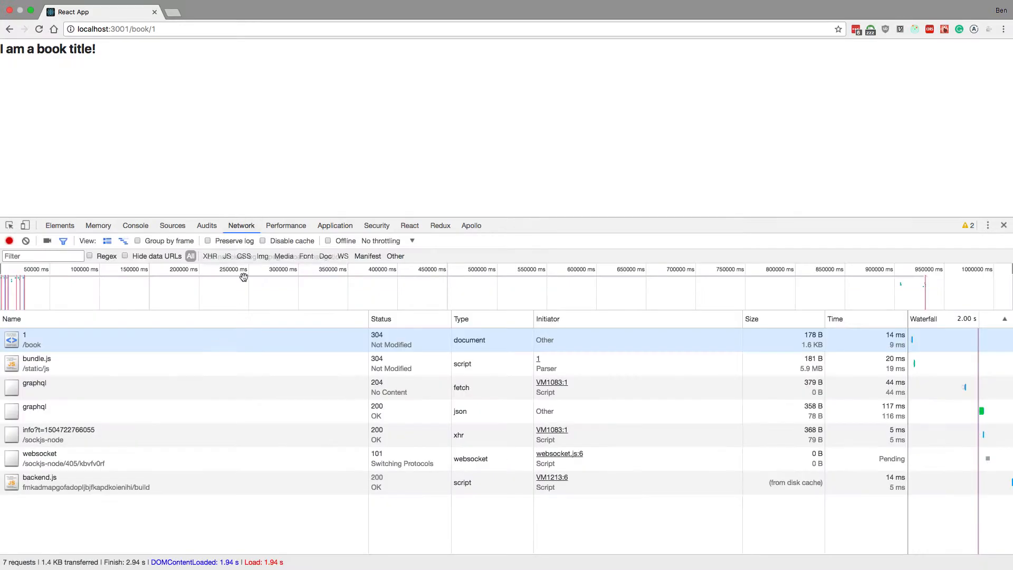
click(34, 406)
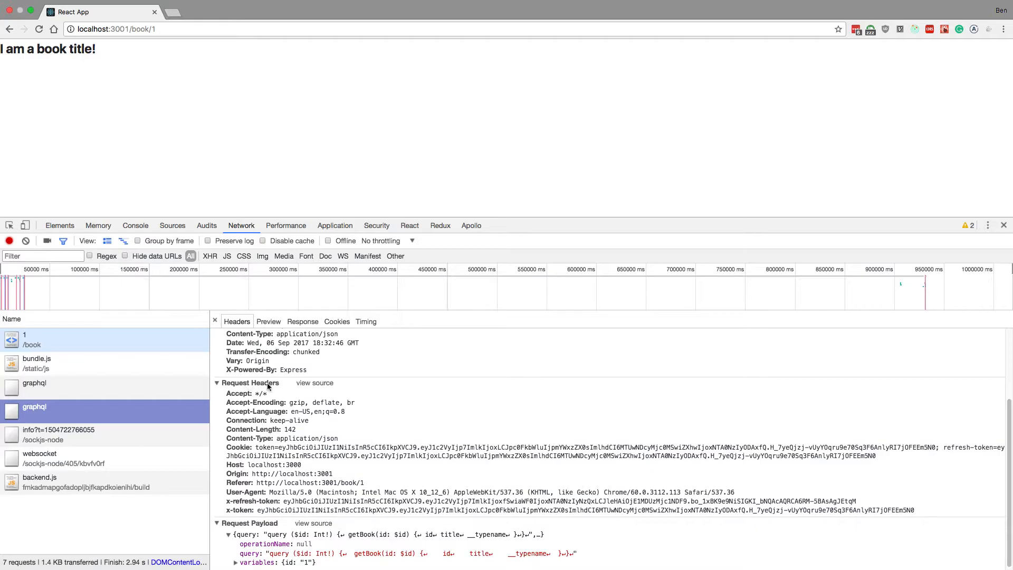
mouse_move(241, 511)
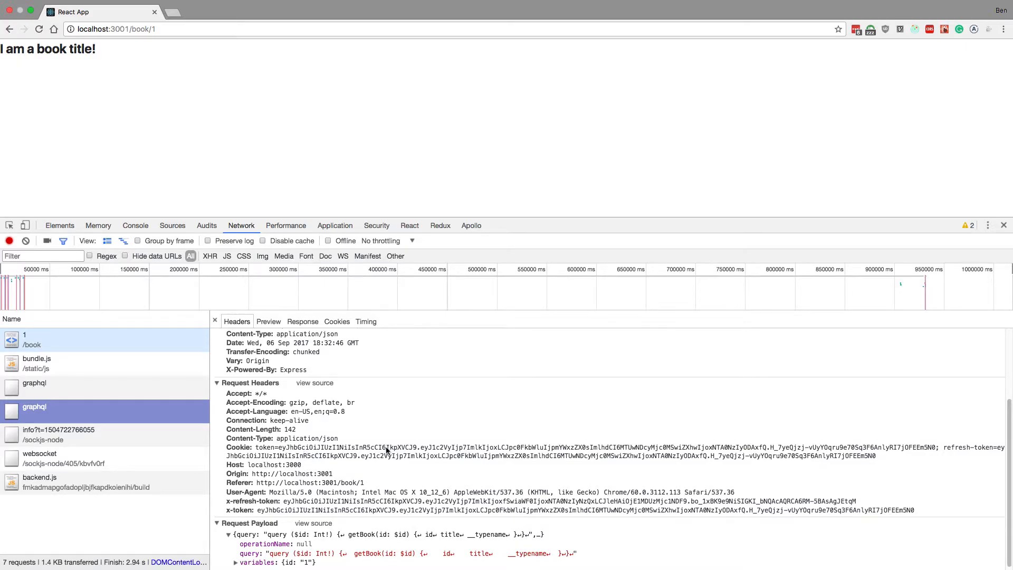
mouse_move(371, 368)
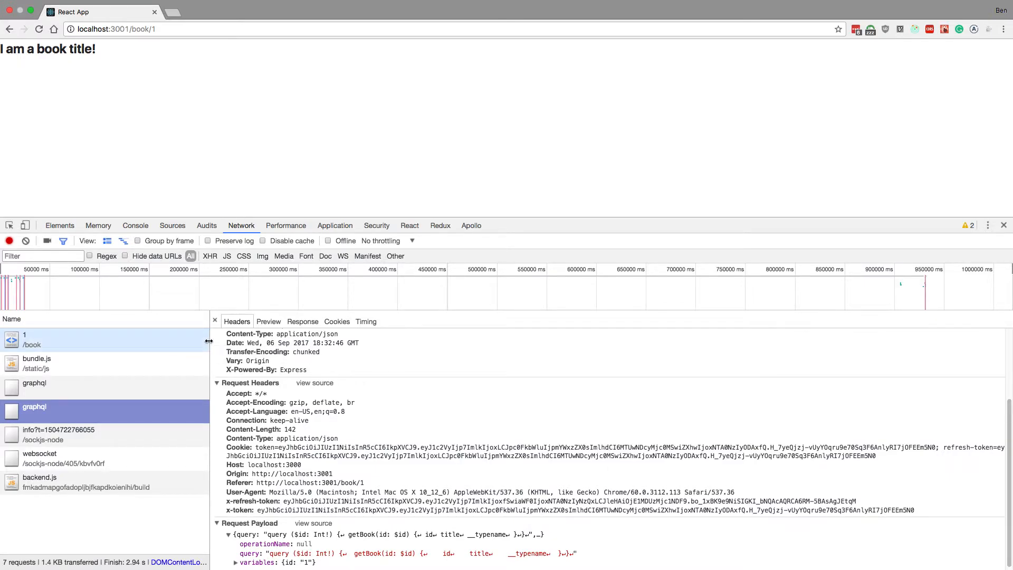
- Return to Local Storage and tamper with the stored token value by appending characters
click(335, 225)
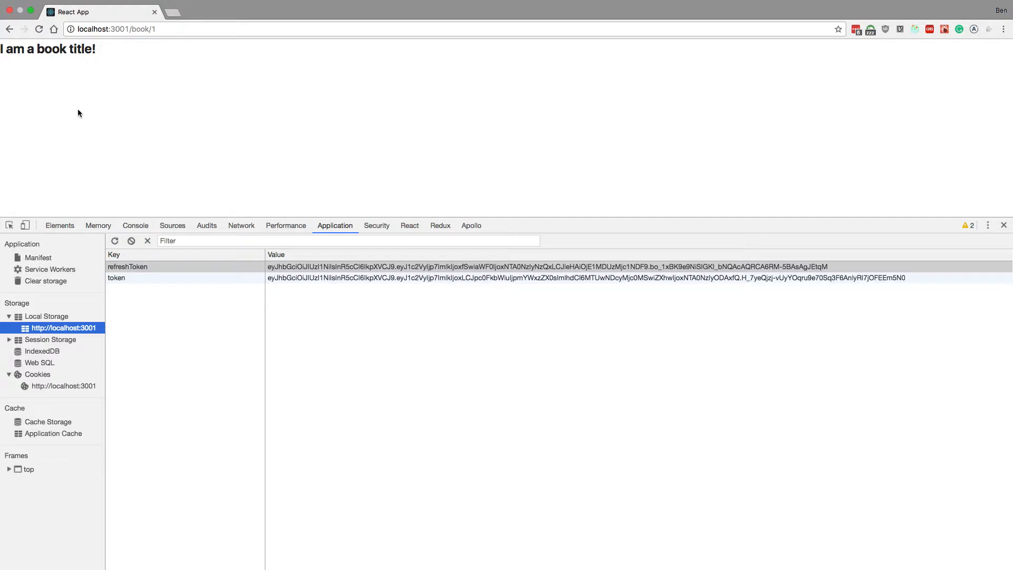
mouse_move(293, 301)
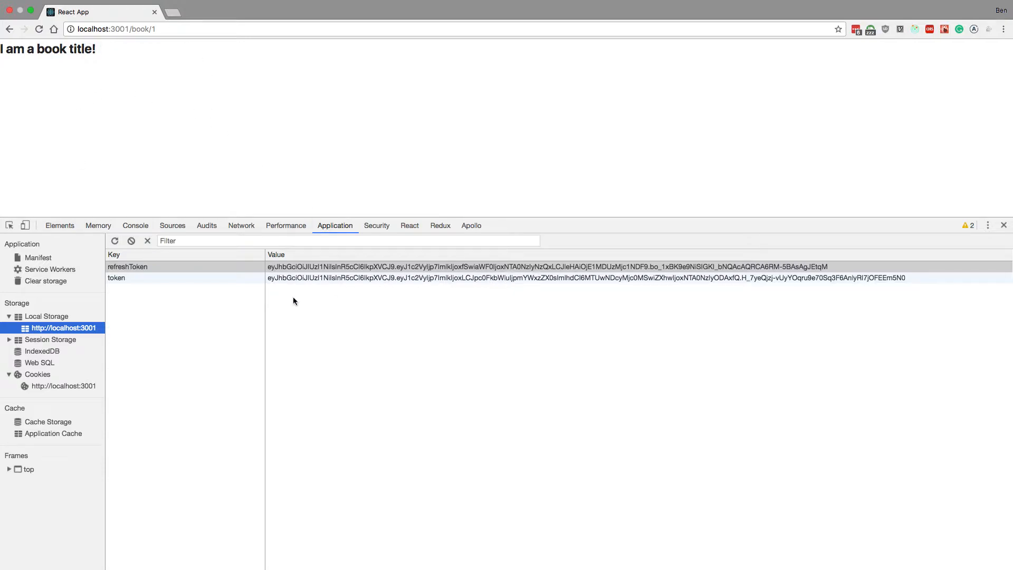
mouse_move(477, 263)
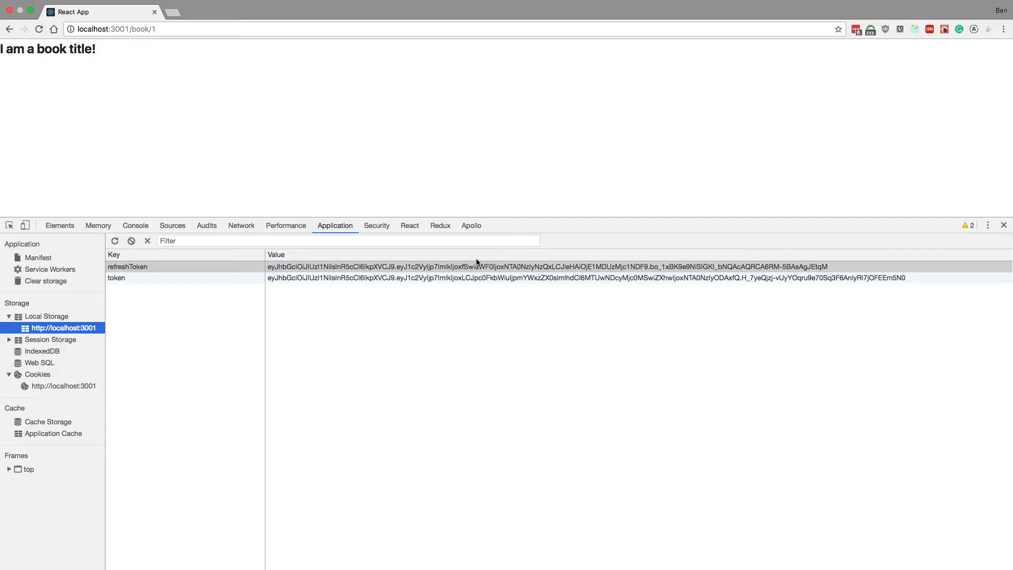
click(453, 266)
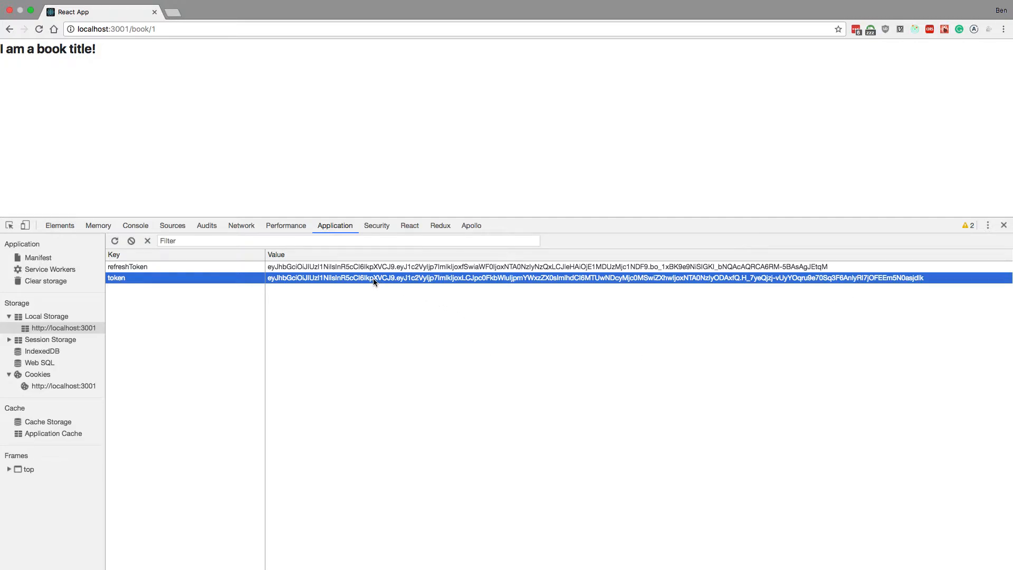
mouse_move(362, 280)
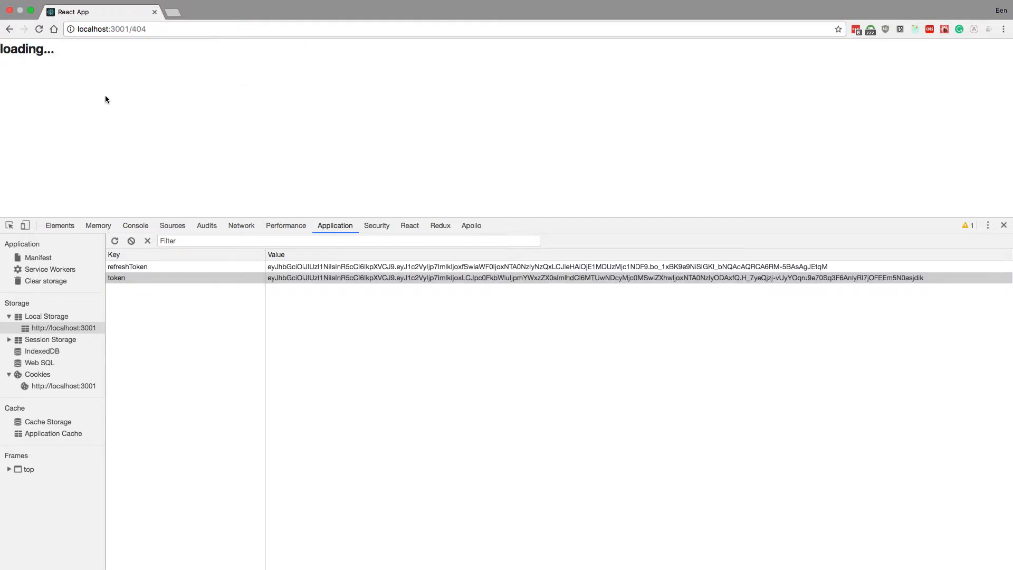
click(135, 226)
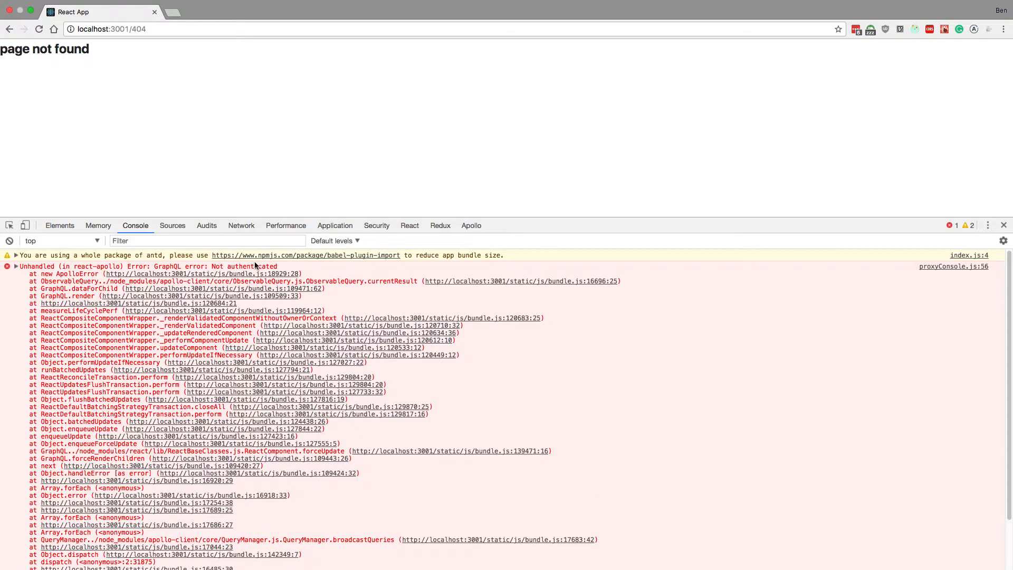
click(335, 226)
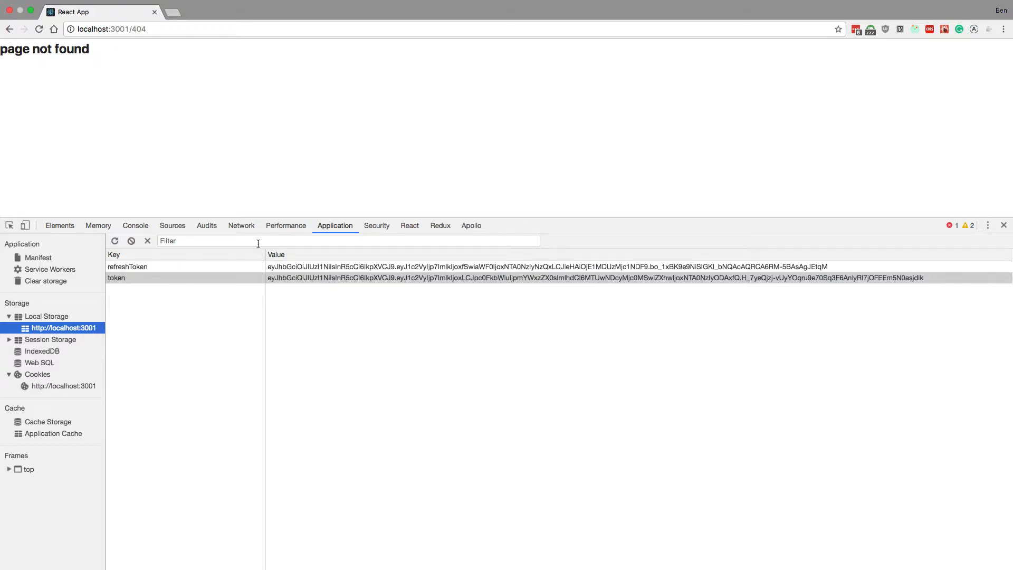
- View the failing graphql request in the Network panel, whose x-token carries the tampered value
click(240, 226)
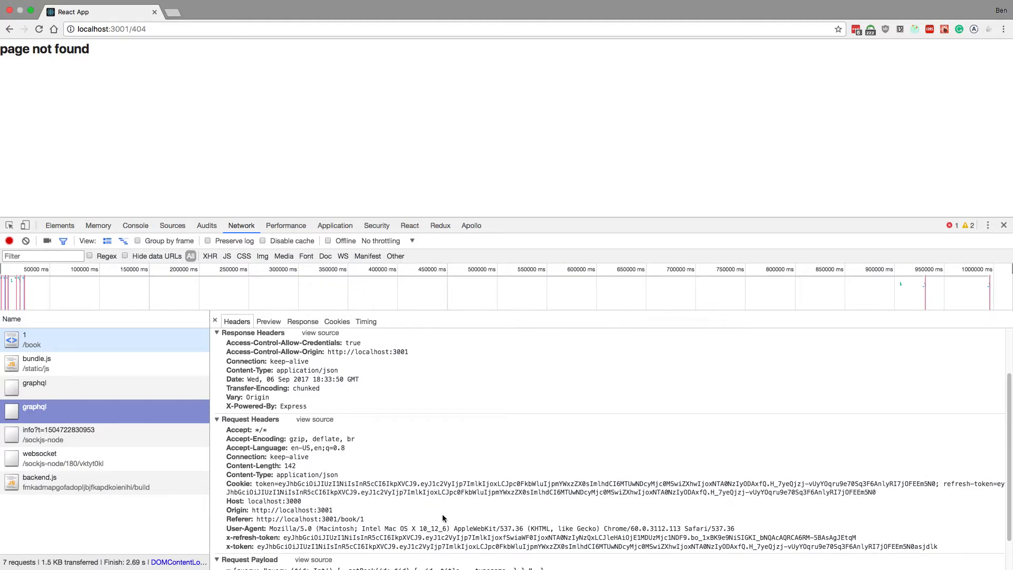
mouse_move(452, 488)
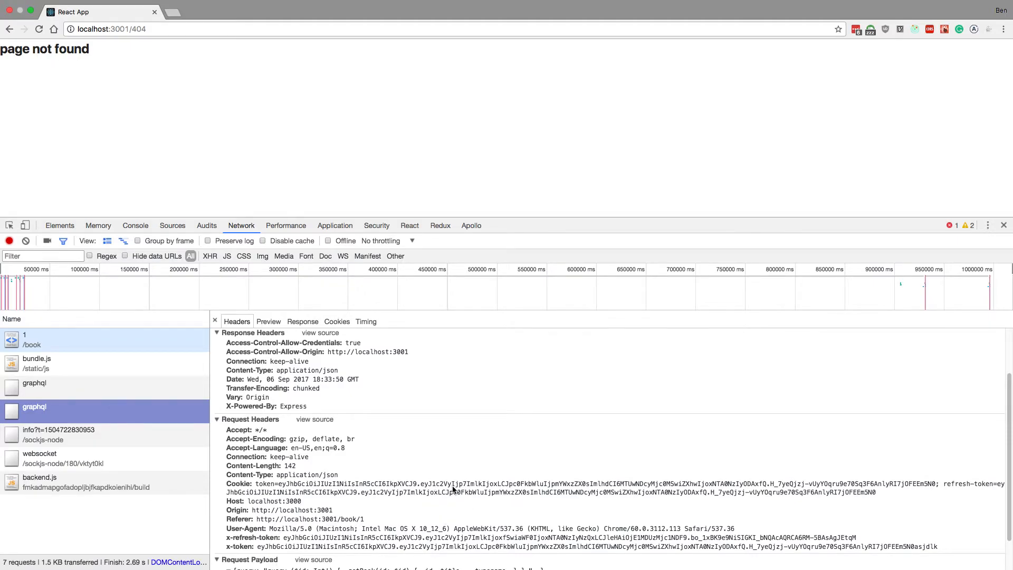
mouse_move(139, 265)
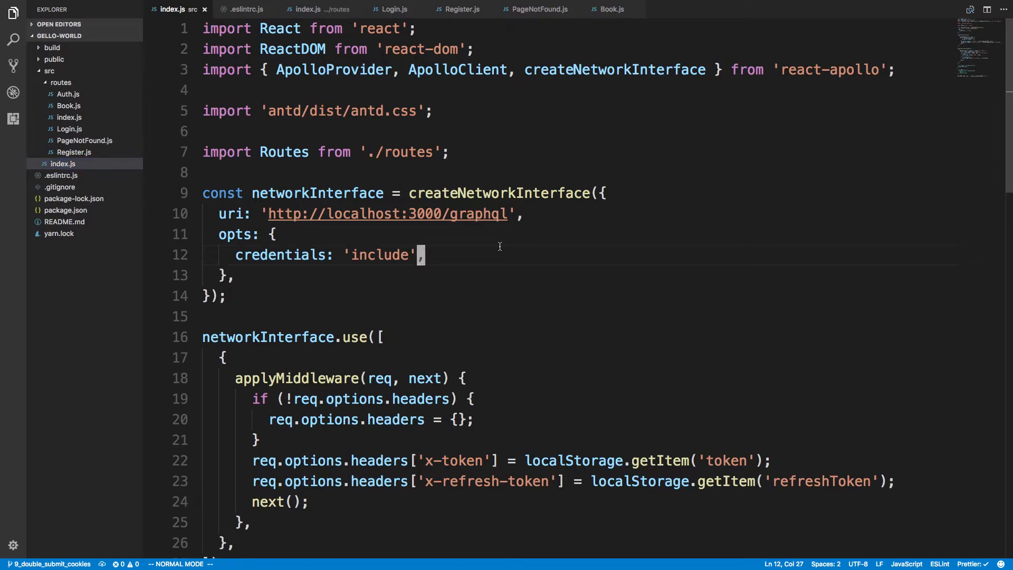
mouse_move(482, 240)
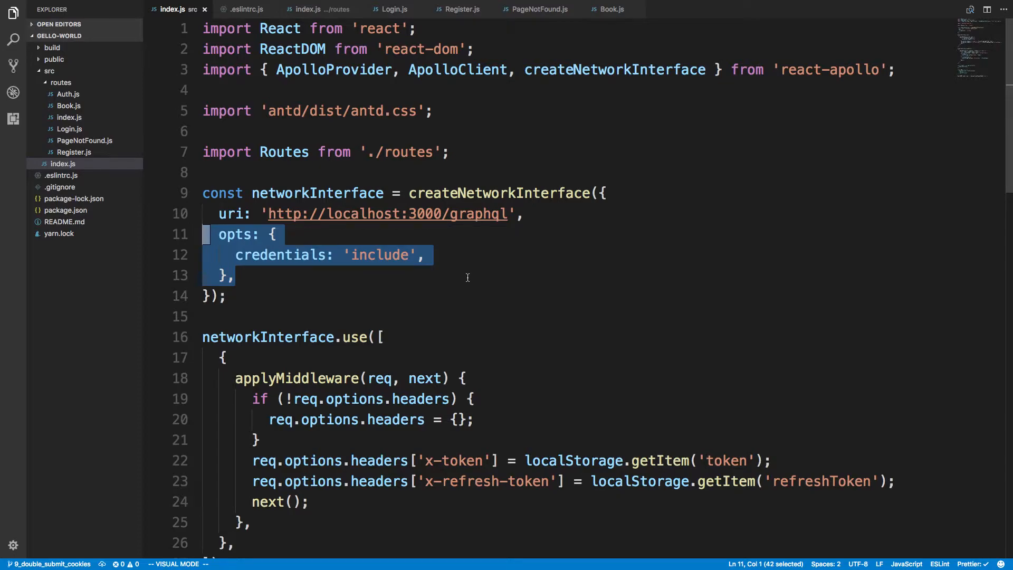
mouse_move(297, 255)
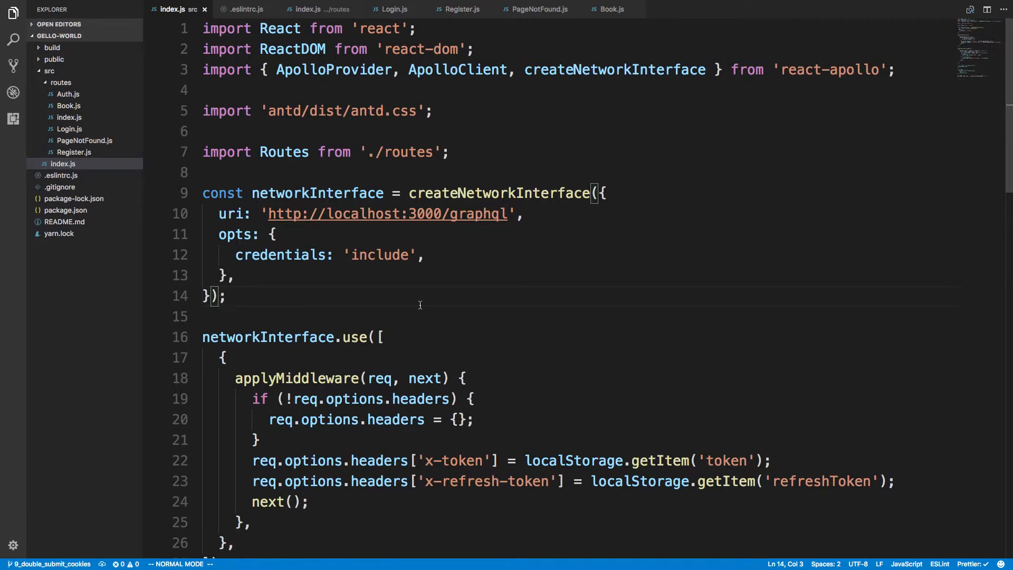
- Scroll through the Apollo afterware to the server's addUser check reading .get('x-token')
scroll(down, 3)
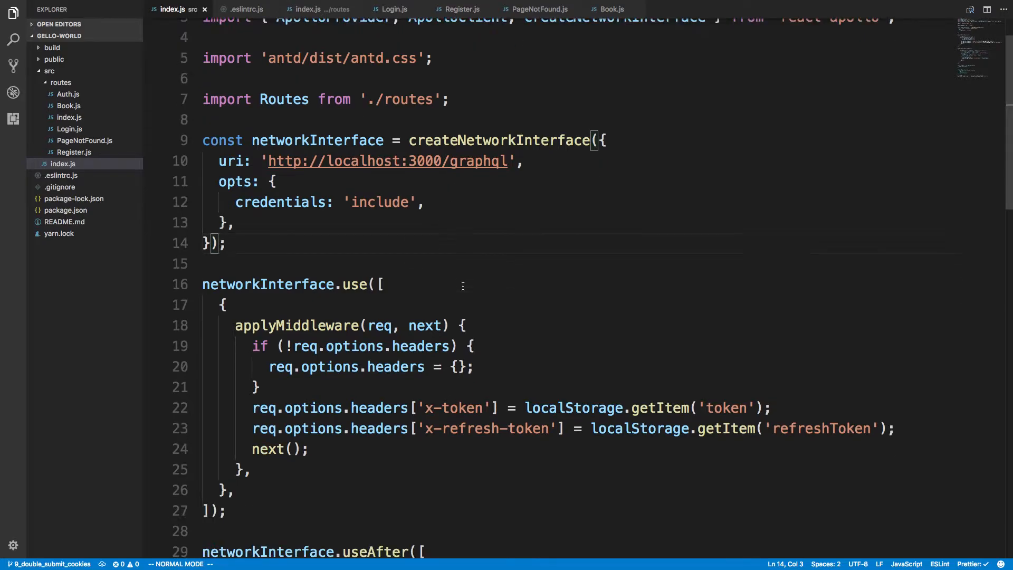
scroll(down, 3)
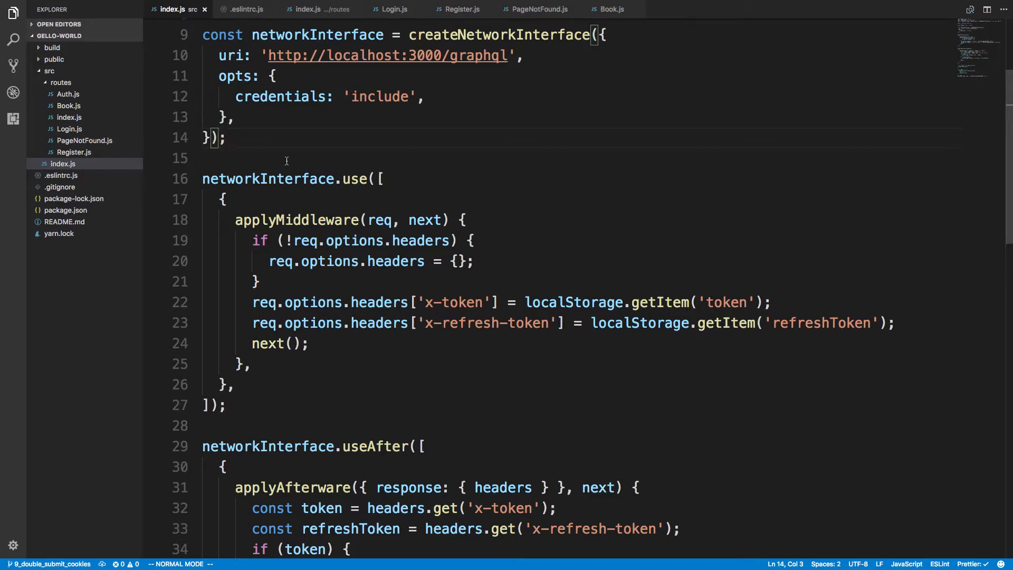
mouse_move(287, 191)
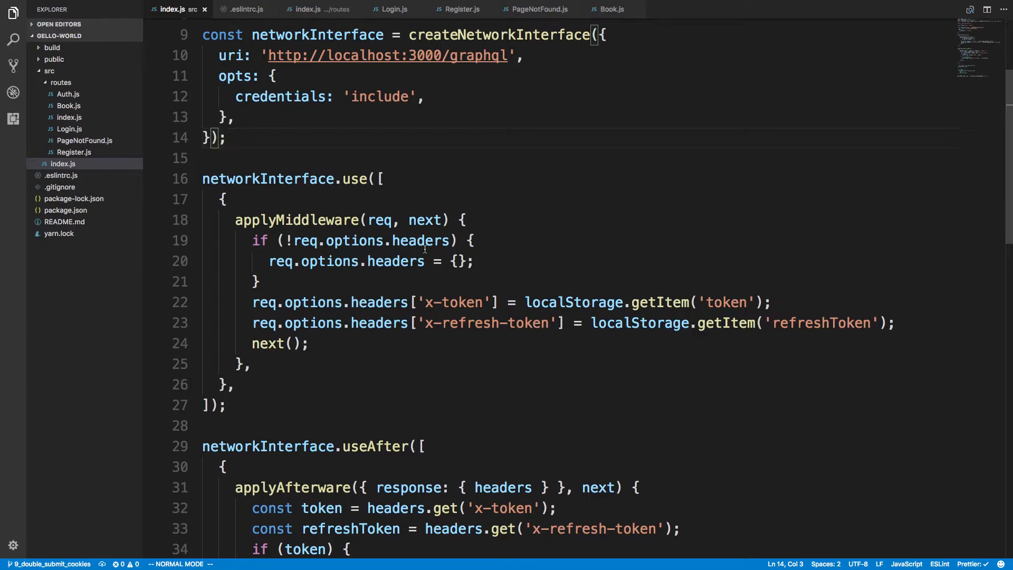
scroll(down, 3)
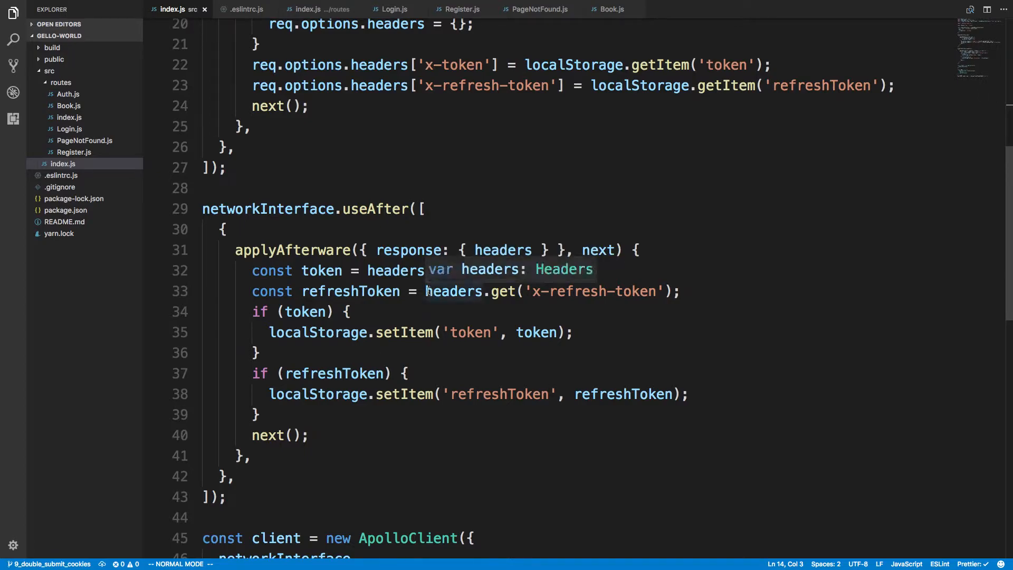
text(.get('x-token'))
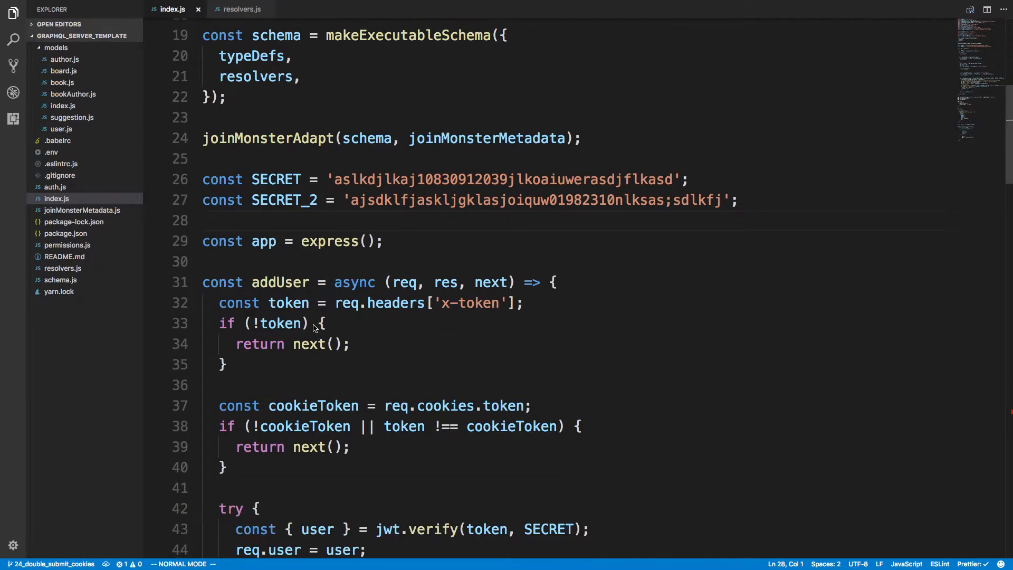
- Highlight the addUser middleware in the server's index.js and move to its cookie-parser import
scroll(down, 3)
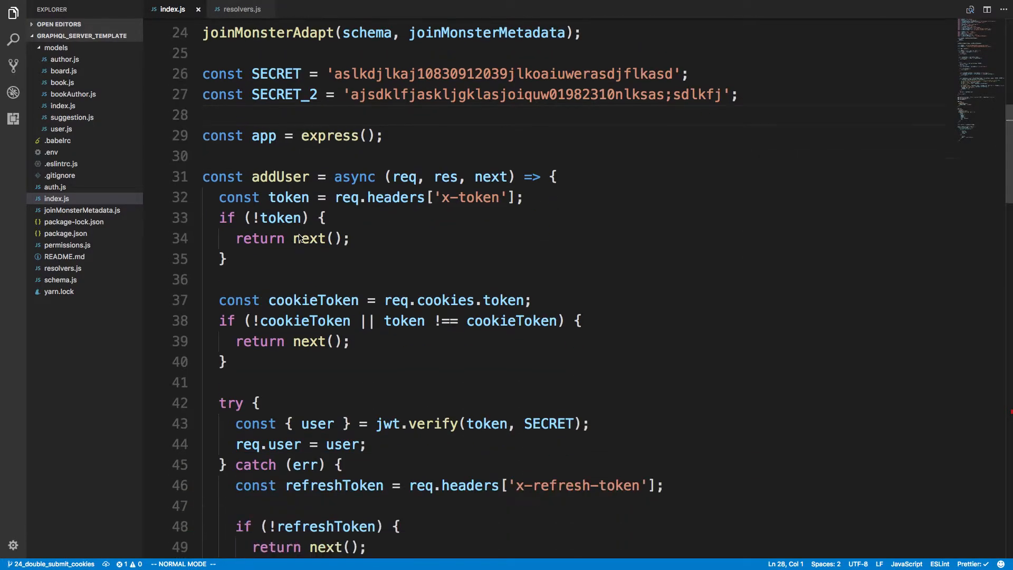
double_click(279, 176)
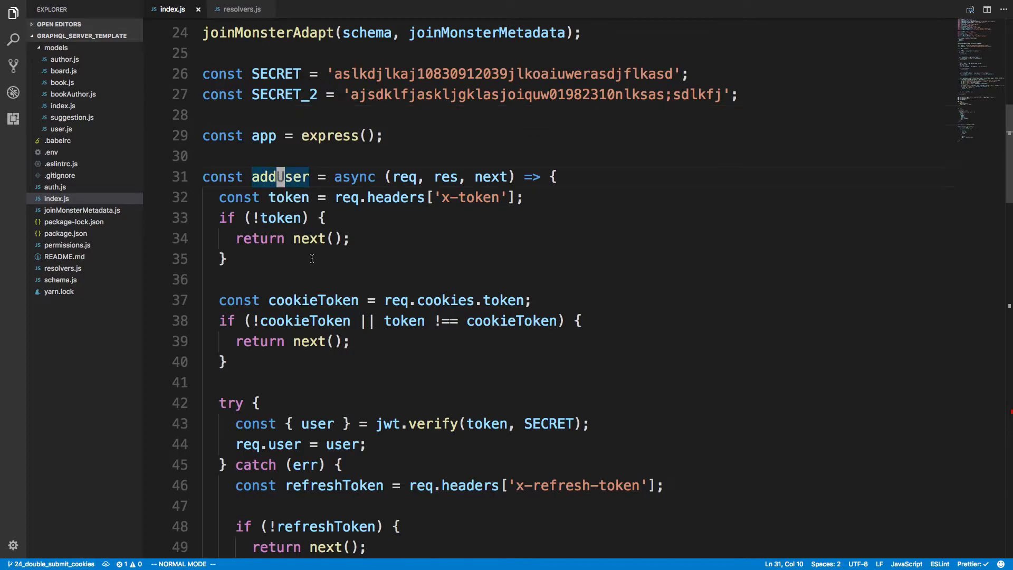
scroll(down, 3)
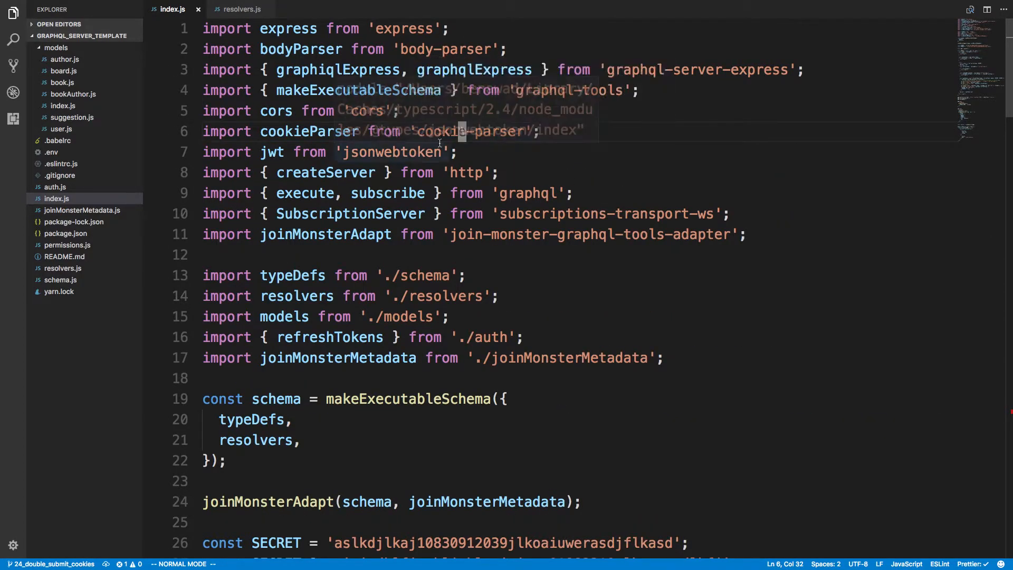
mouse_move(574, 300)
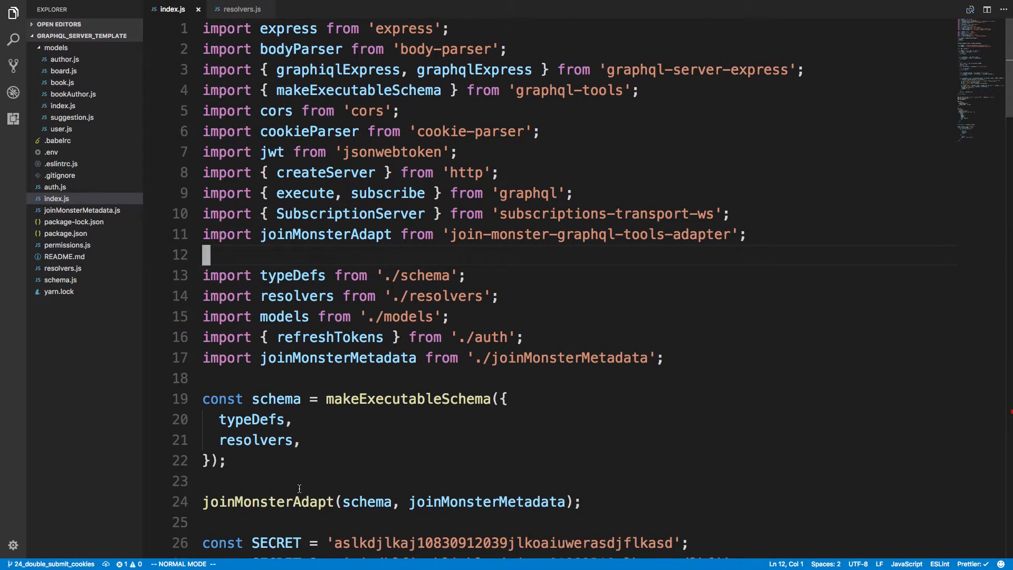
mouse_move(472, 131)
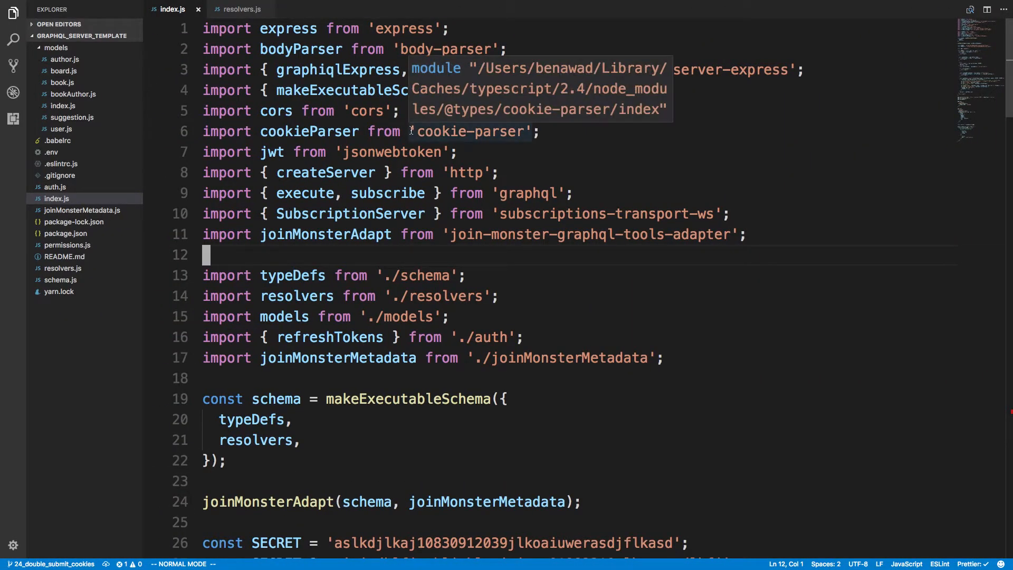
mouse_move(366, 251)
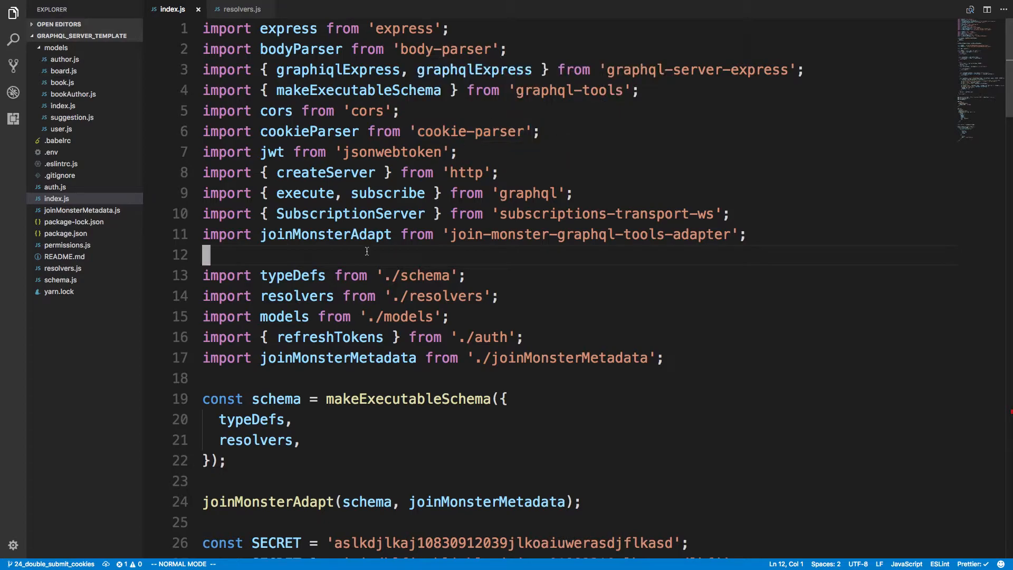
- Scroll to where Express registers cors with credentials, cookieParser and addUser
scroll(down, 3)
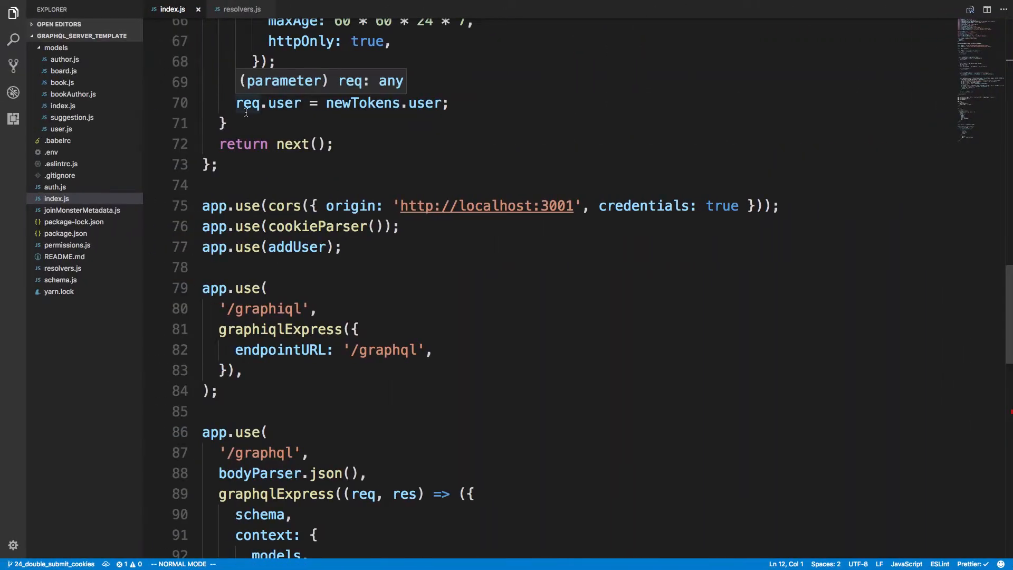
mouse_move(646, 210)
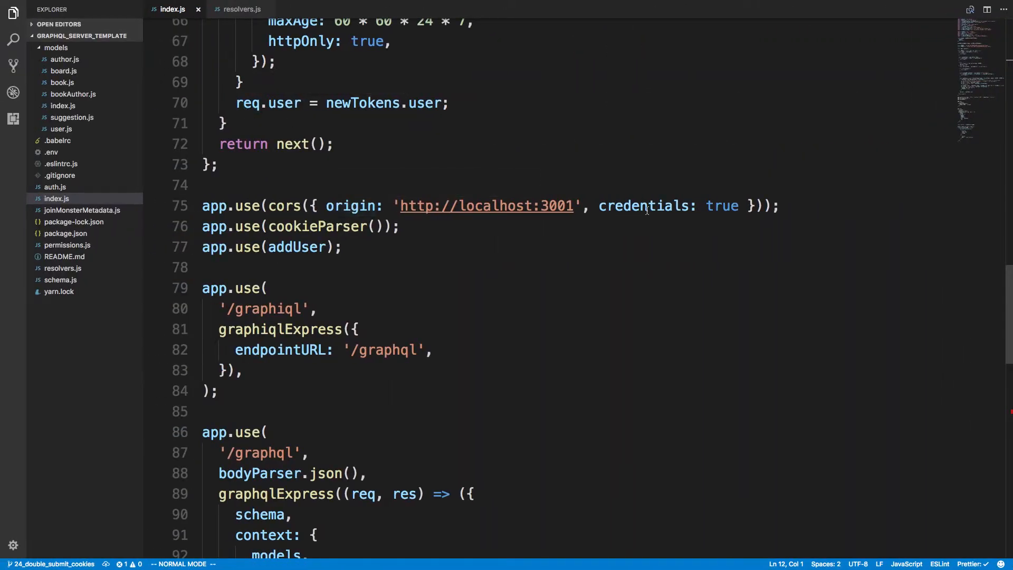
mouse_move(646, 205)
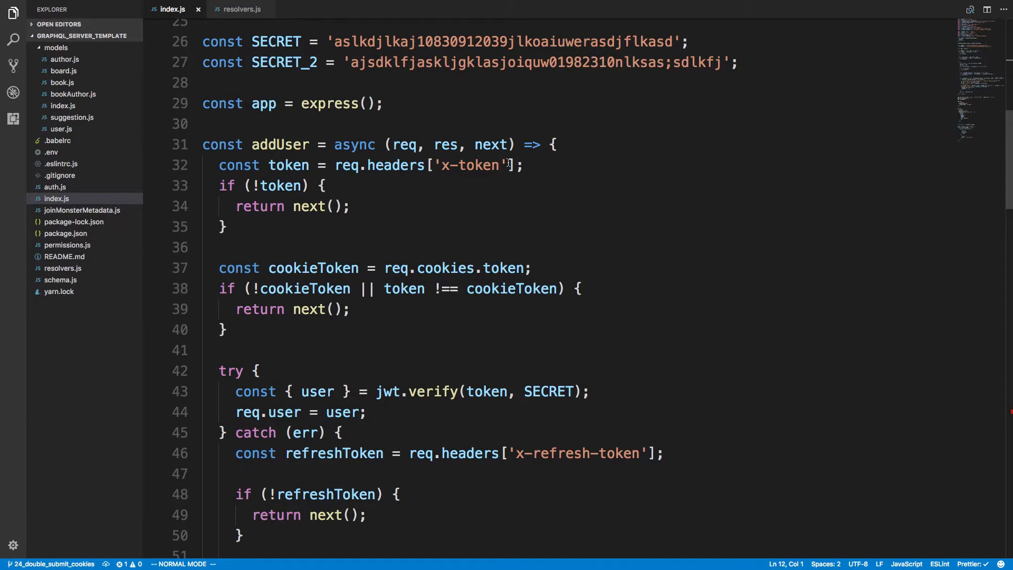
mouse_move(361, 191)
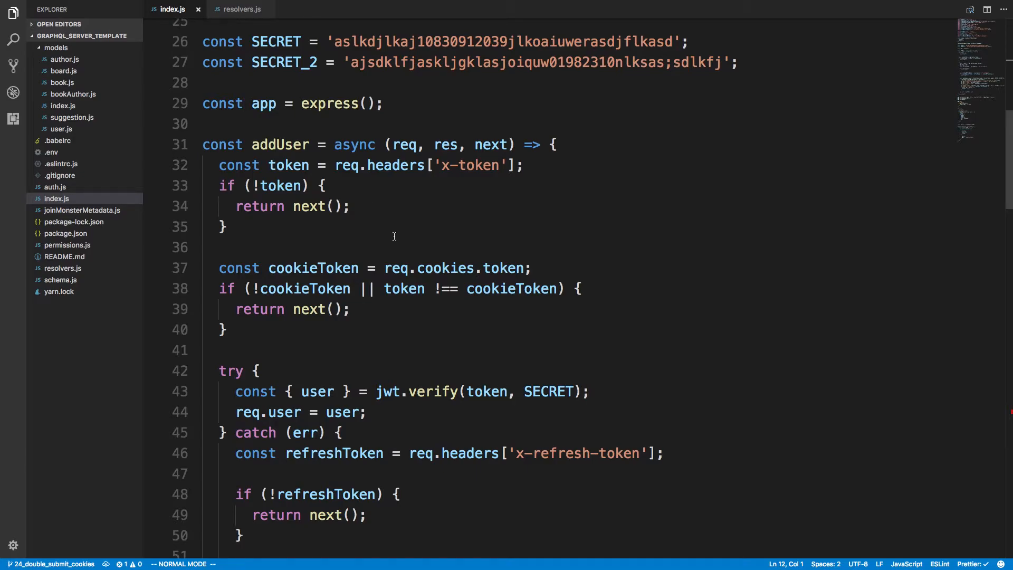
scroll(down, 3)
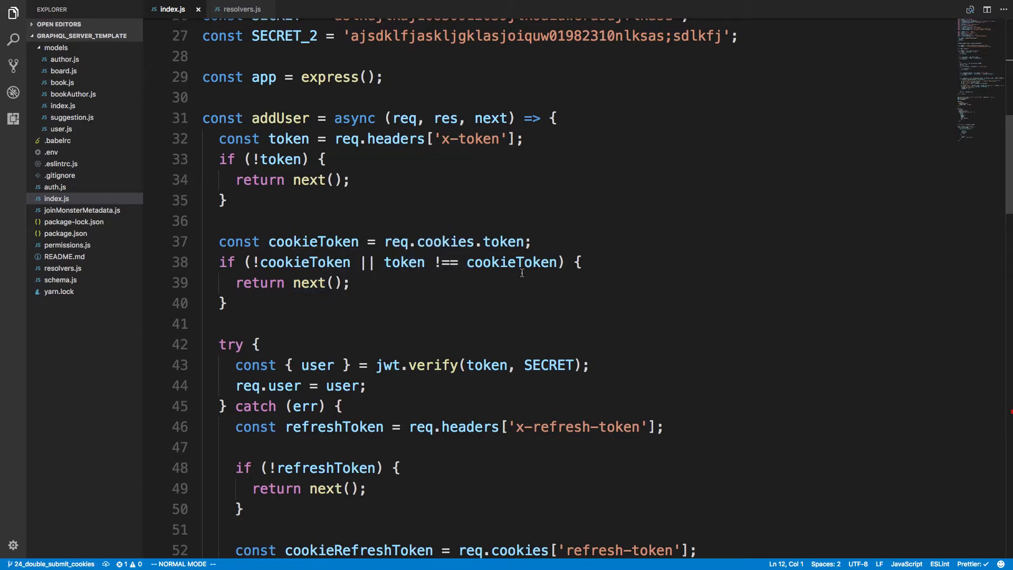
mouse_move(477, 273)
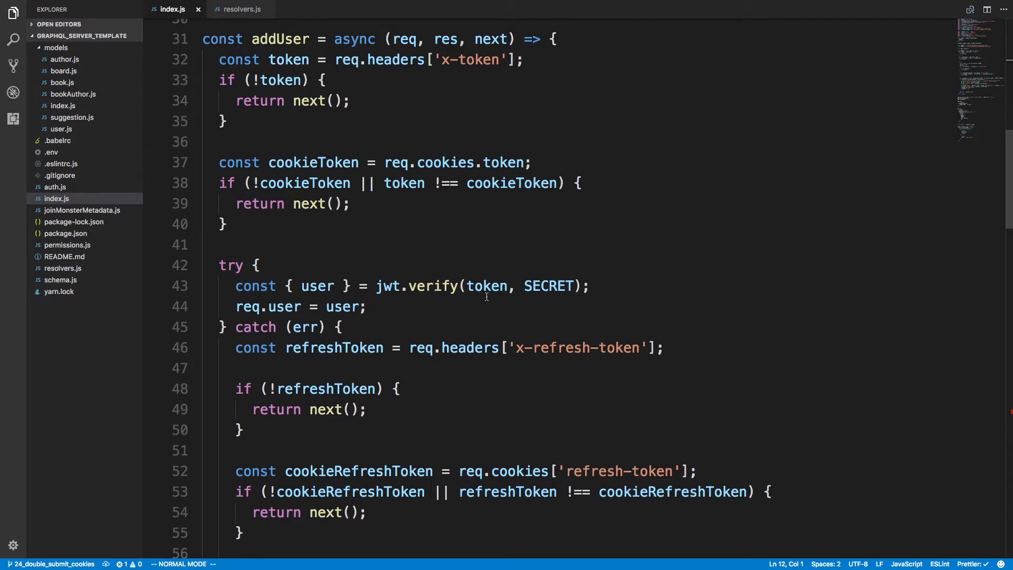
scroll(down, 3)
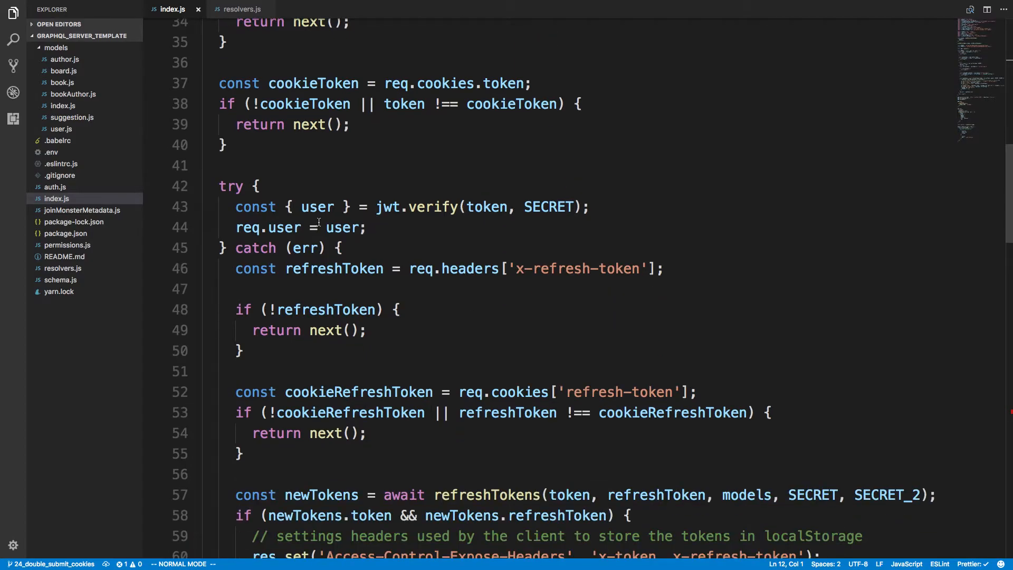
scroll(down, 3)
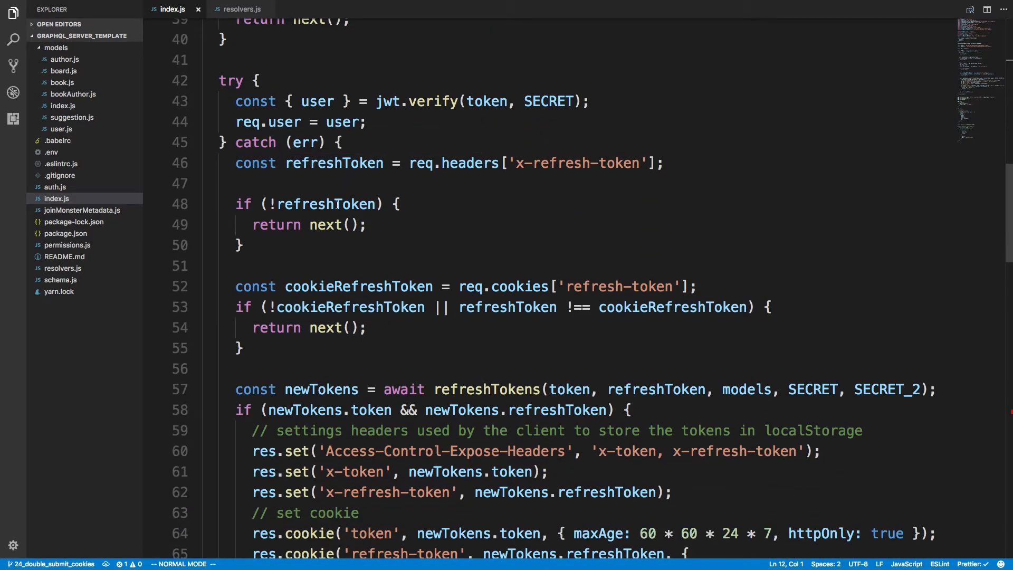
mouse_move(326, 203)
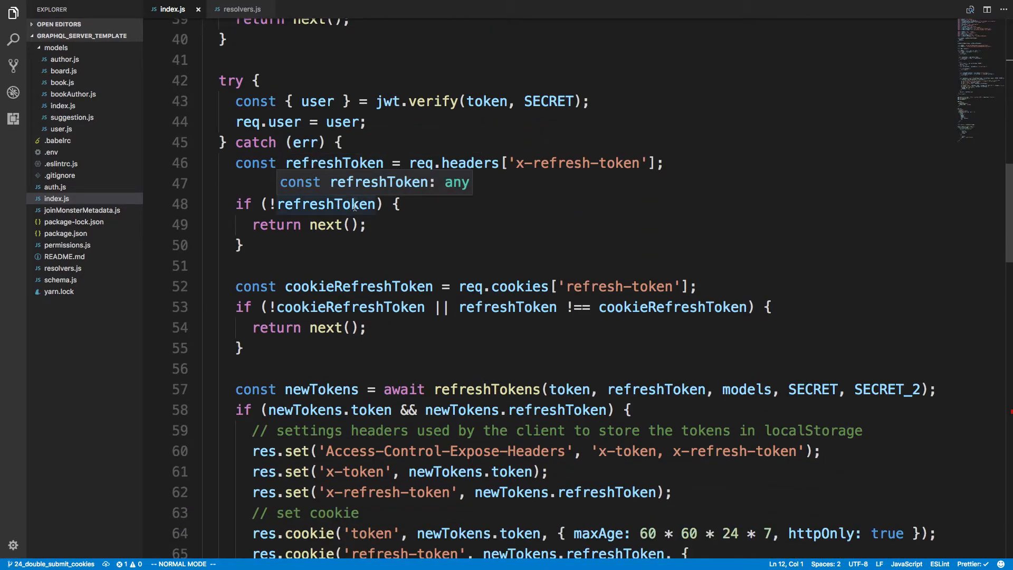
scroll(down, 3)
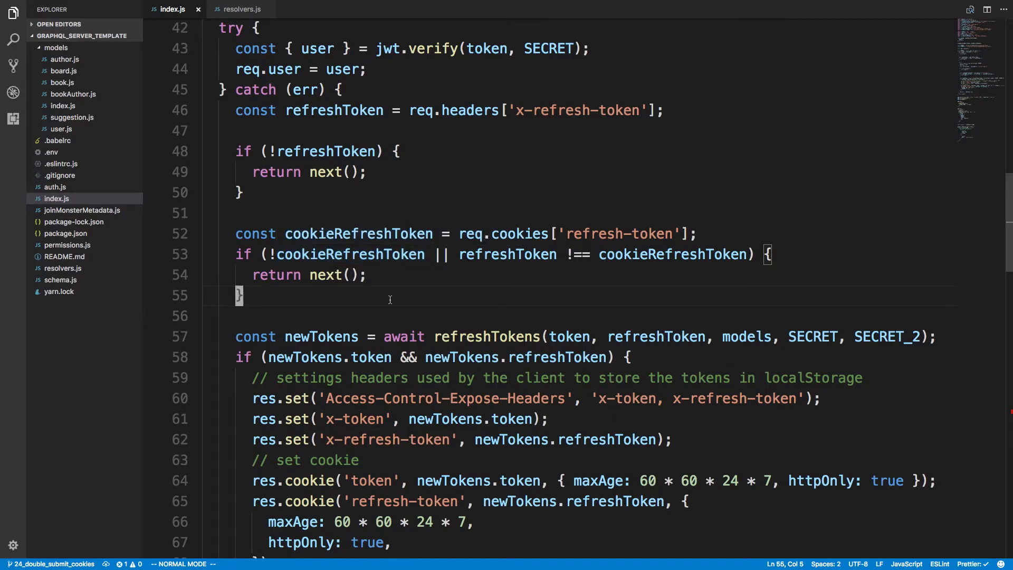
scroll(down, 3)
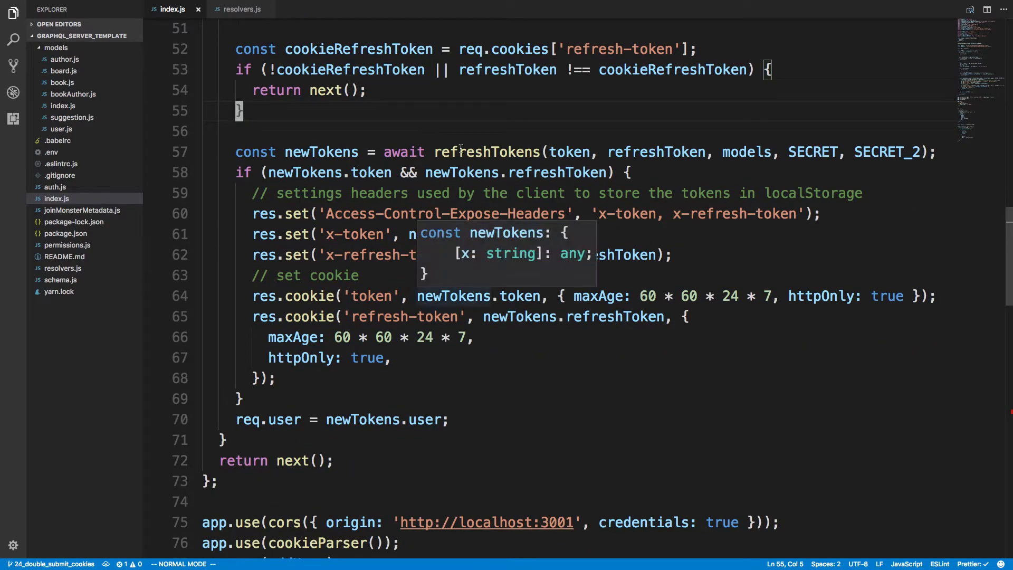
click(462, 140)
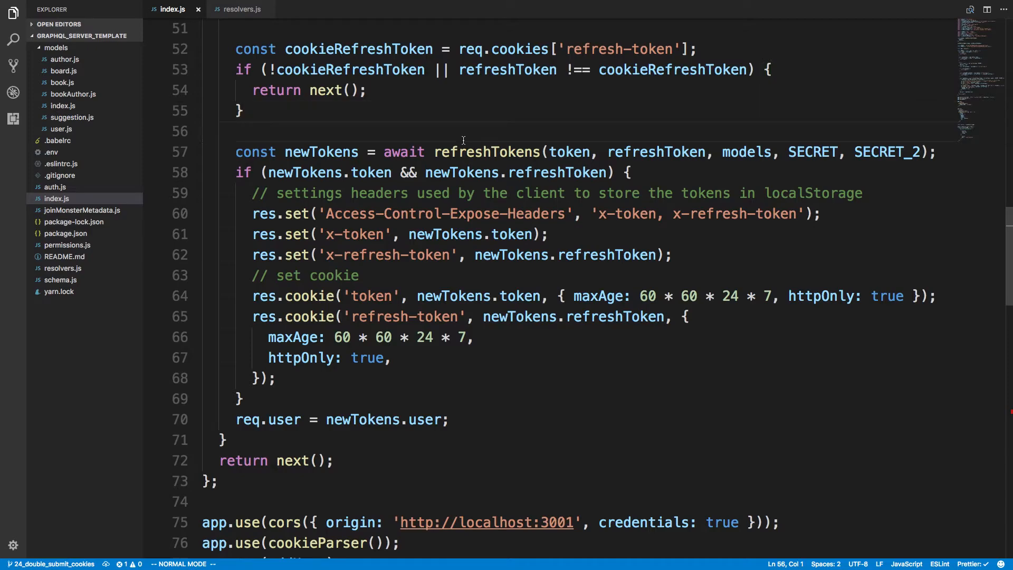
mouse_move(681, 162)
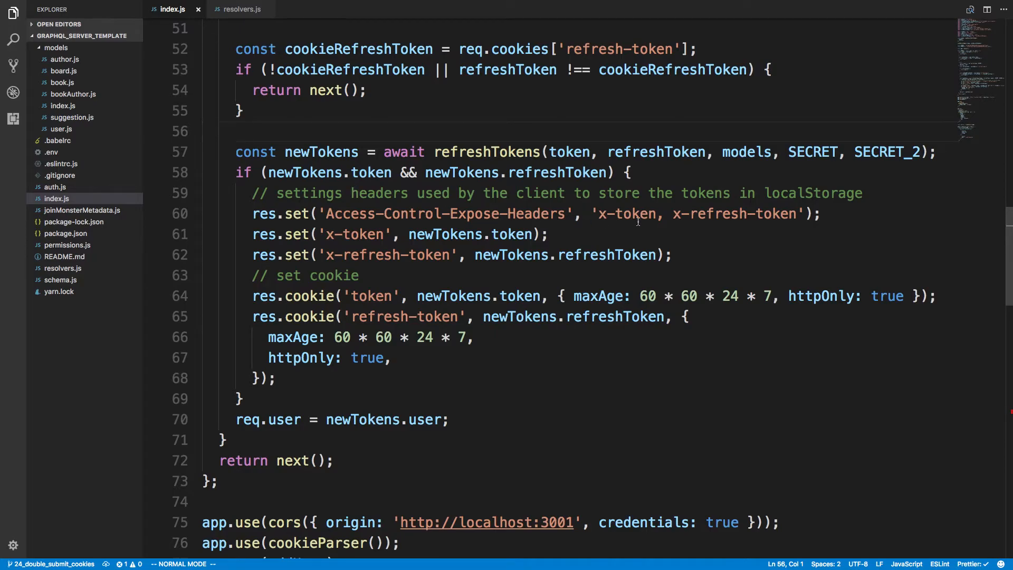
click(640, 213)
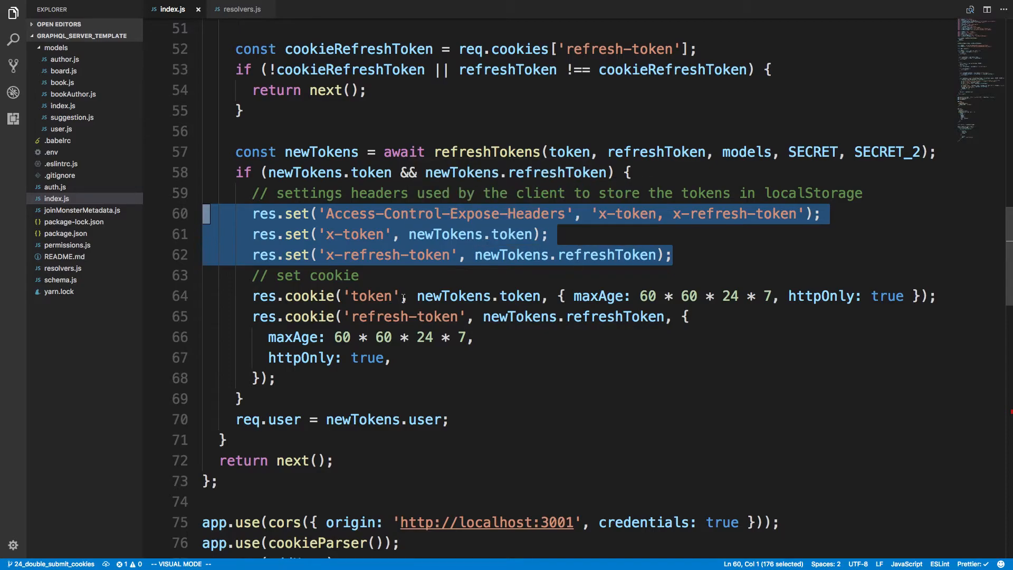
key(escape)
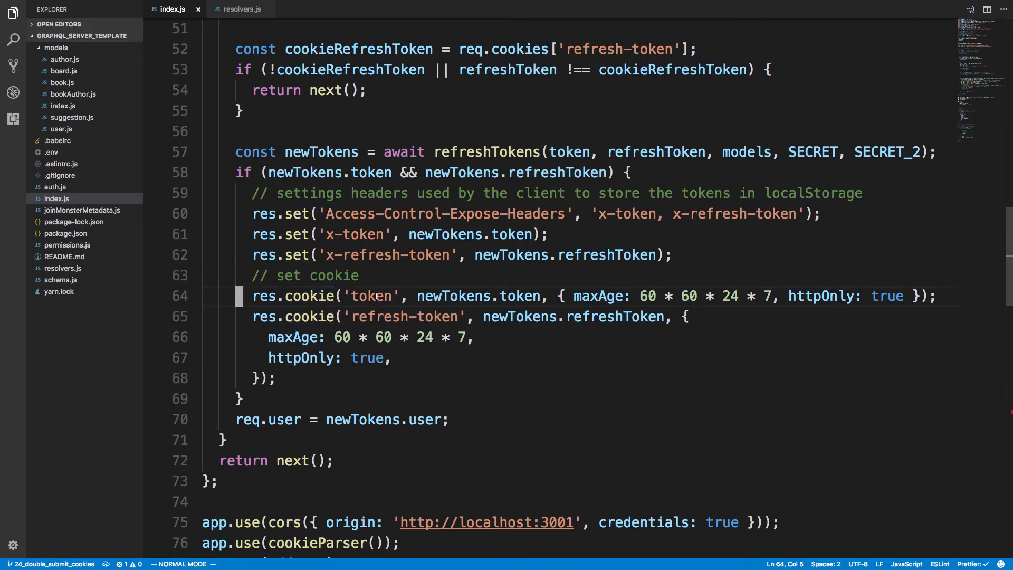
mouse_move(513, 295)
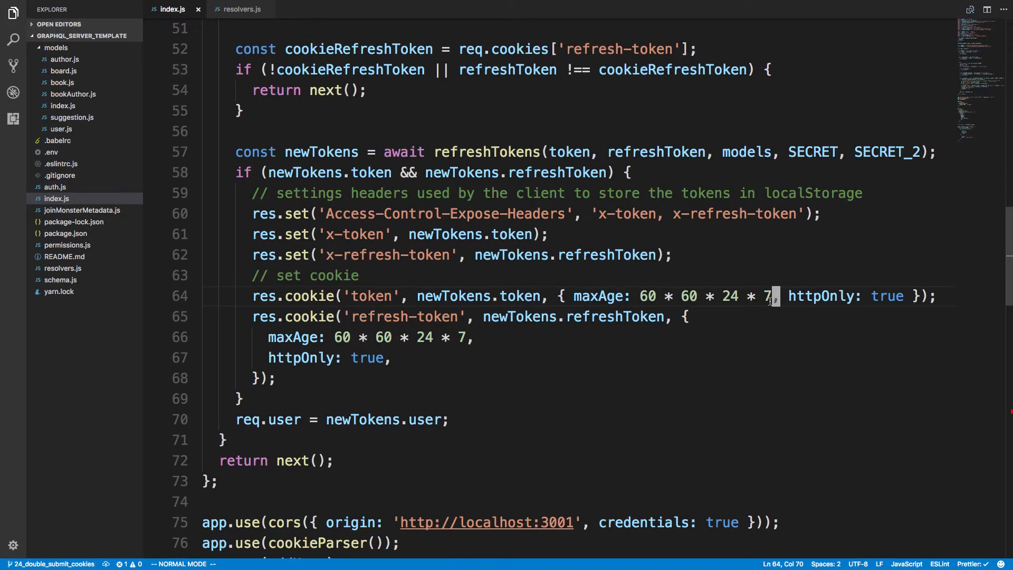
mouse_move(892, 295)
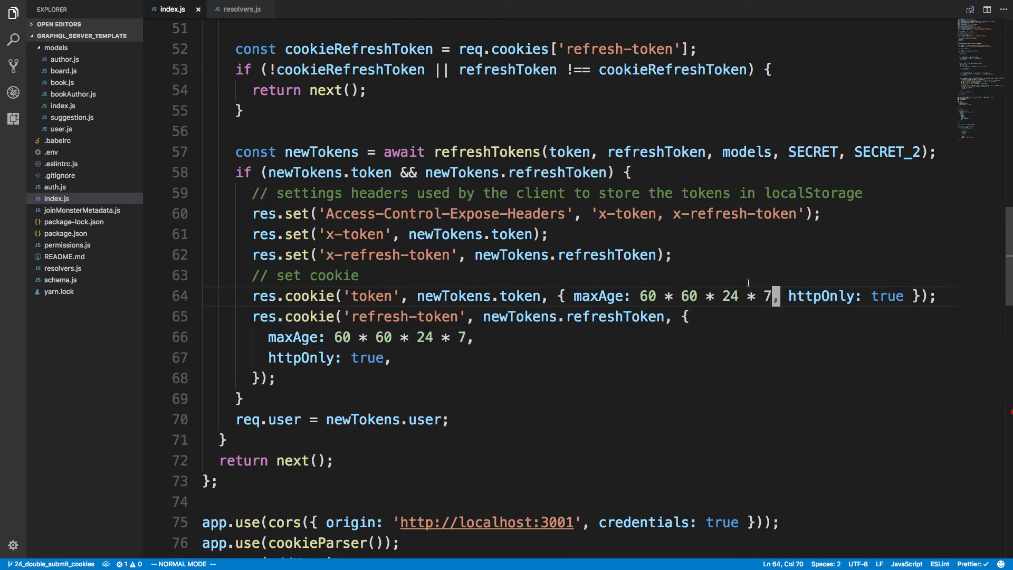
mouse_move(834, 296)
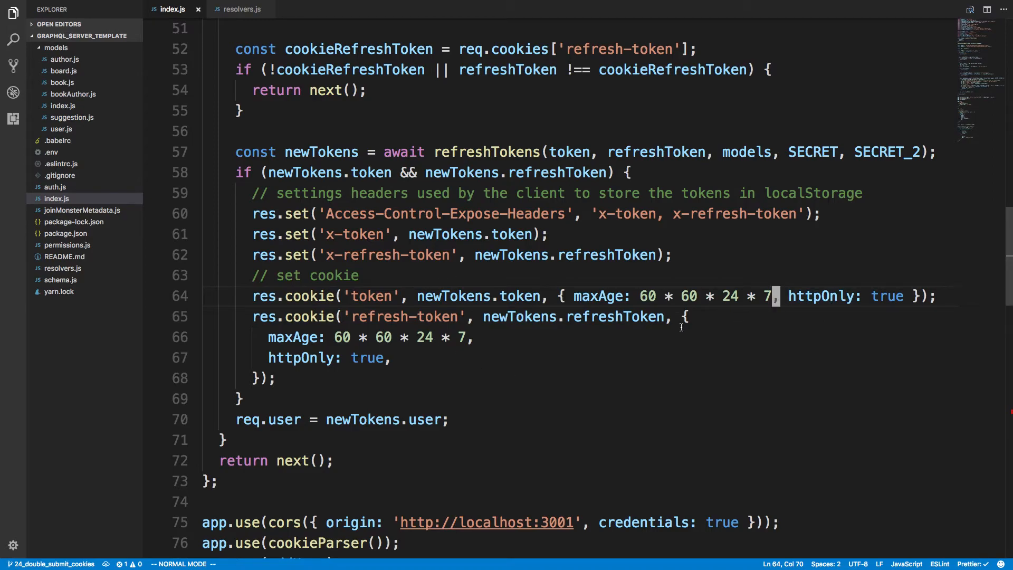
mouse_move(434, 308)
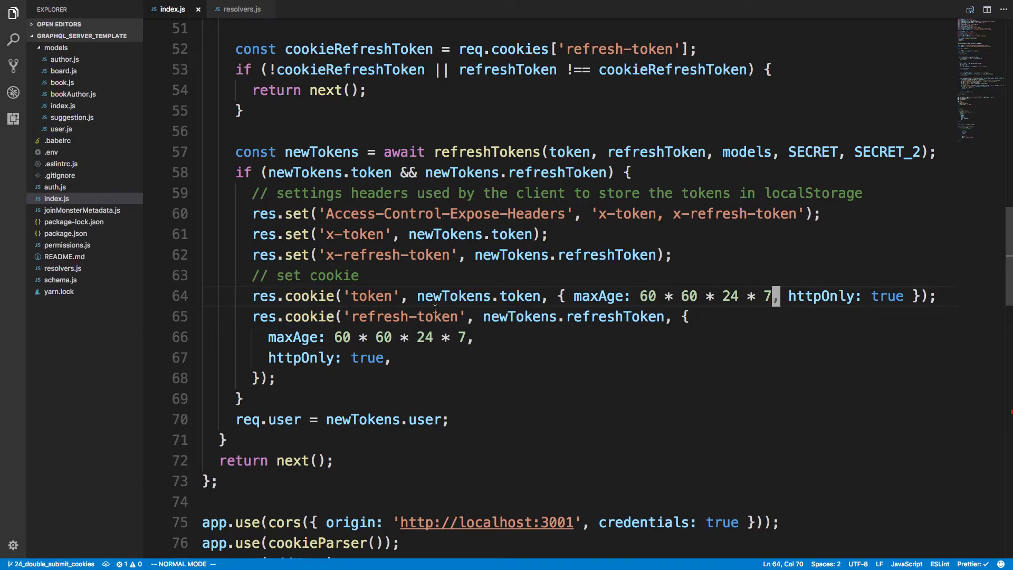
mouse_move(416, 359)
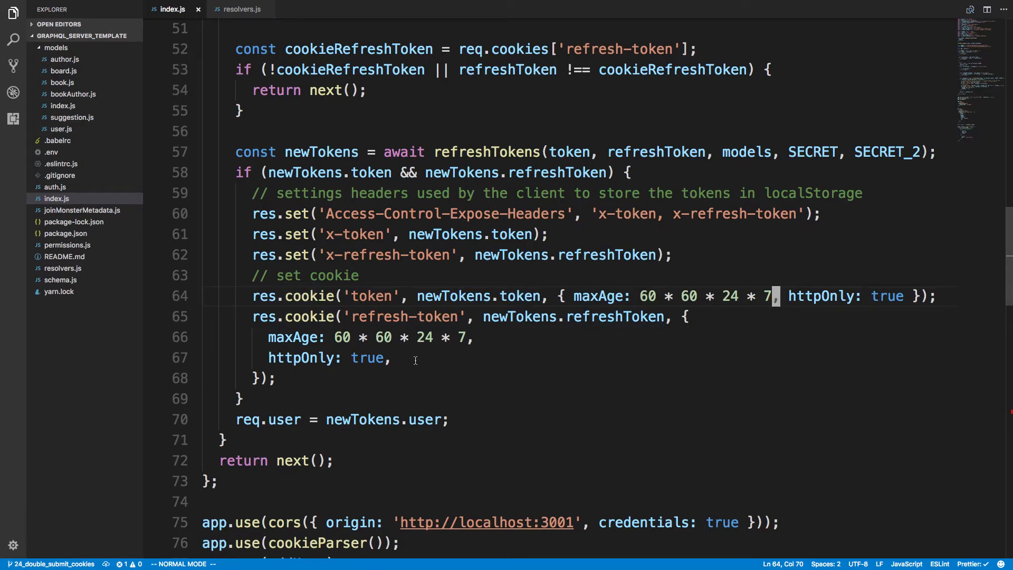
mouse_move(478, 291)
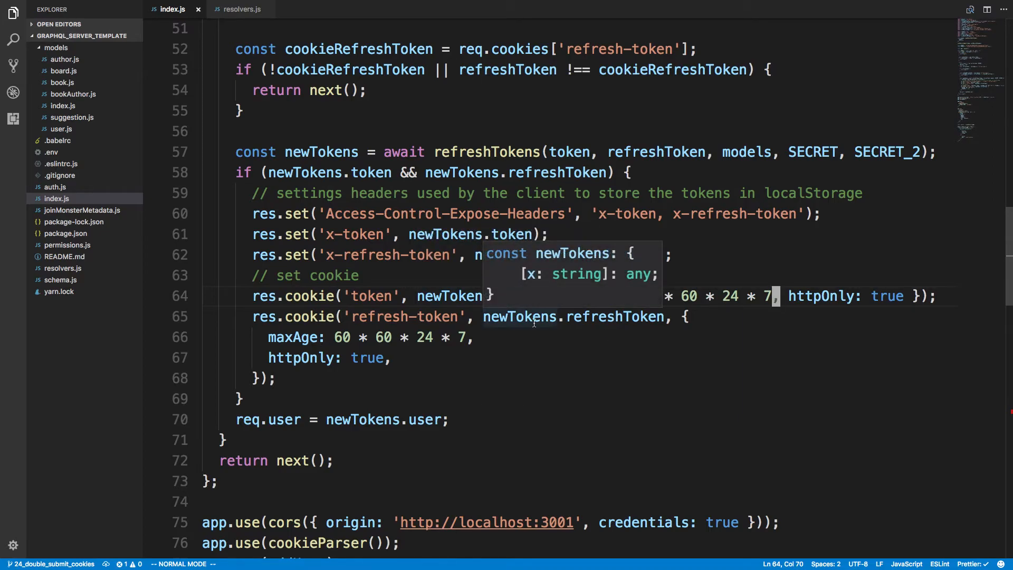
click(240, 9)
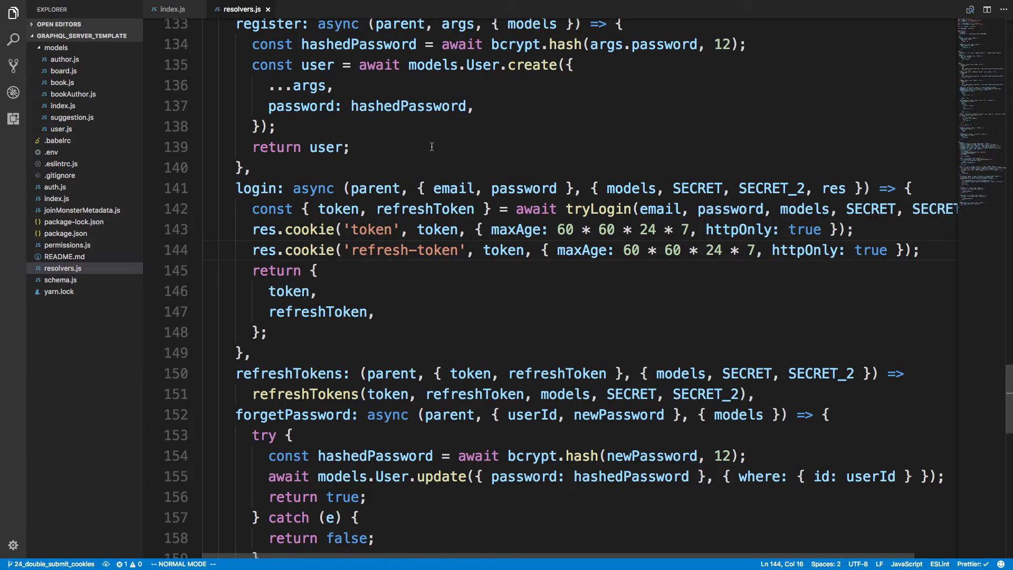
click(172, 9)
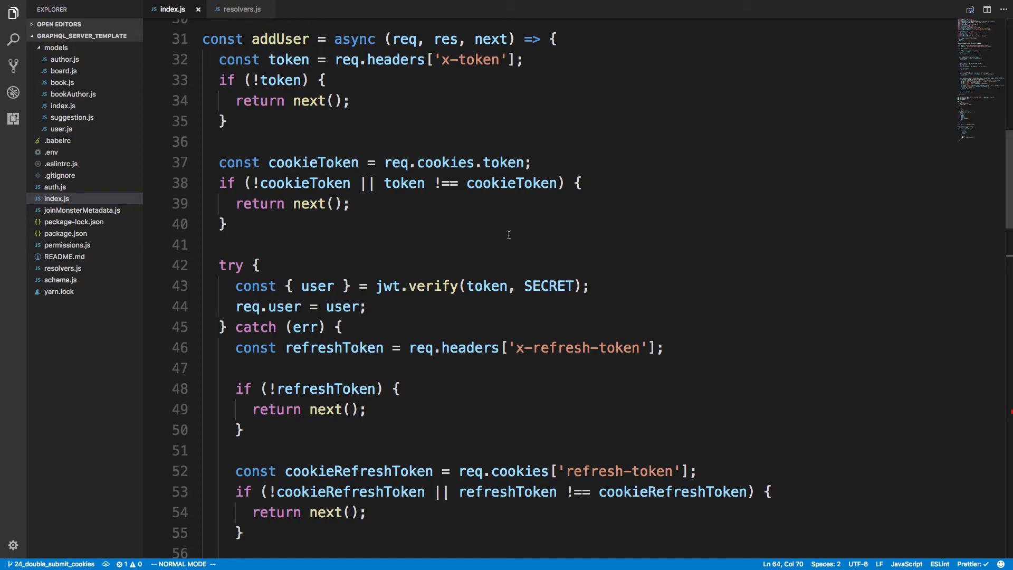
scroll(down, 3)
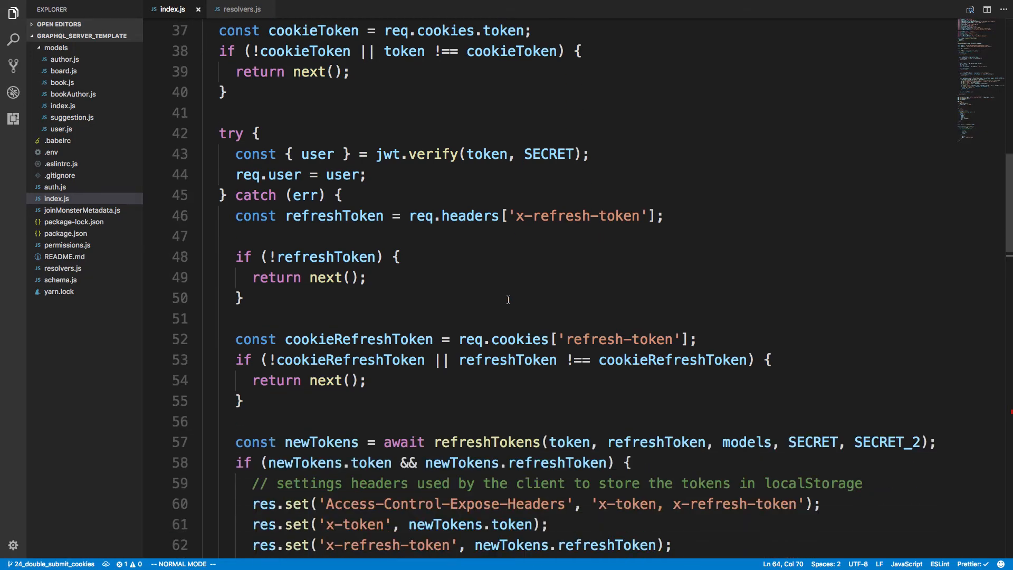
scroll(down, 3)
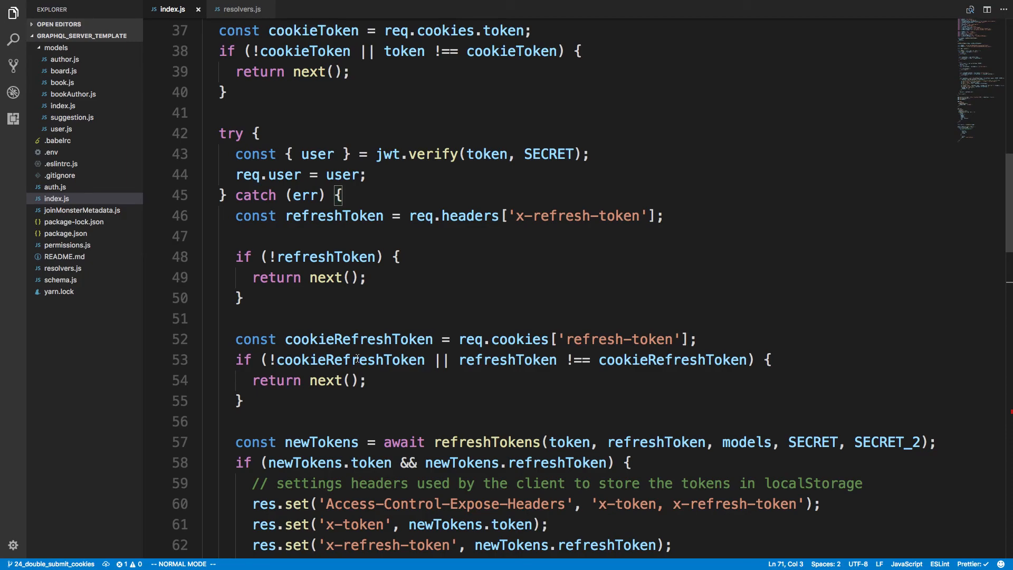
mouse_move(665, 260)
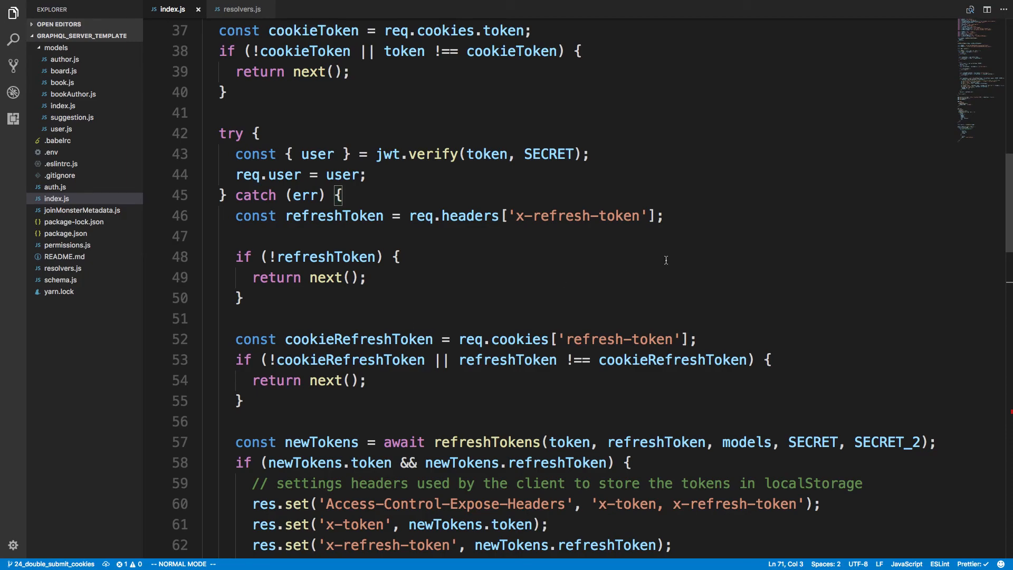